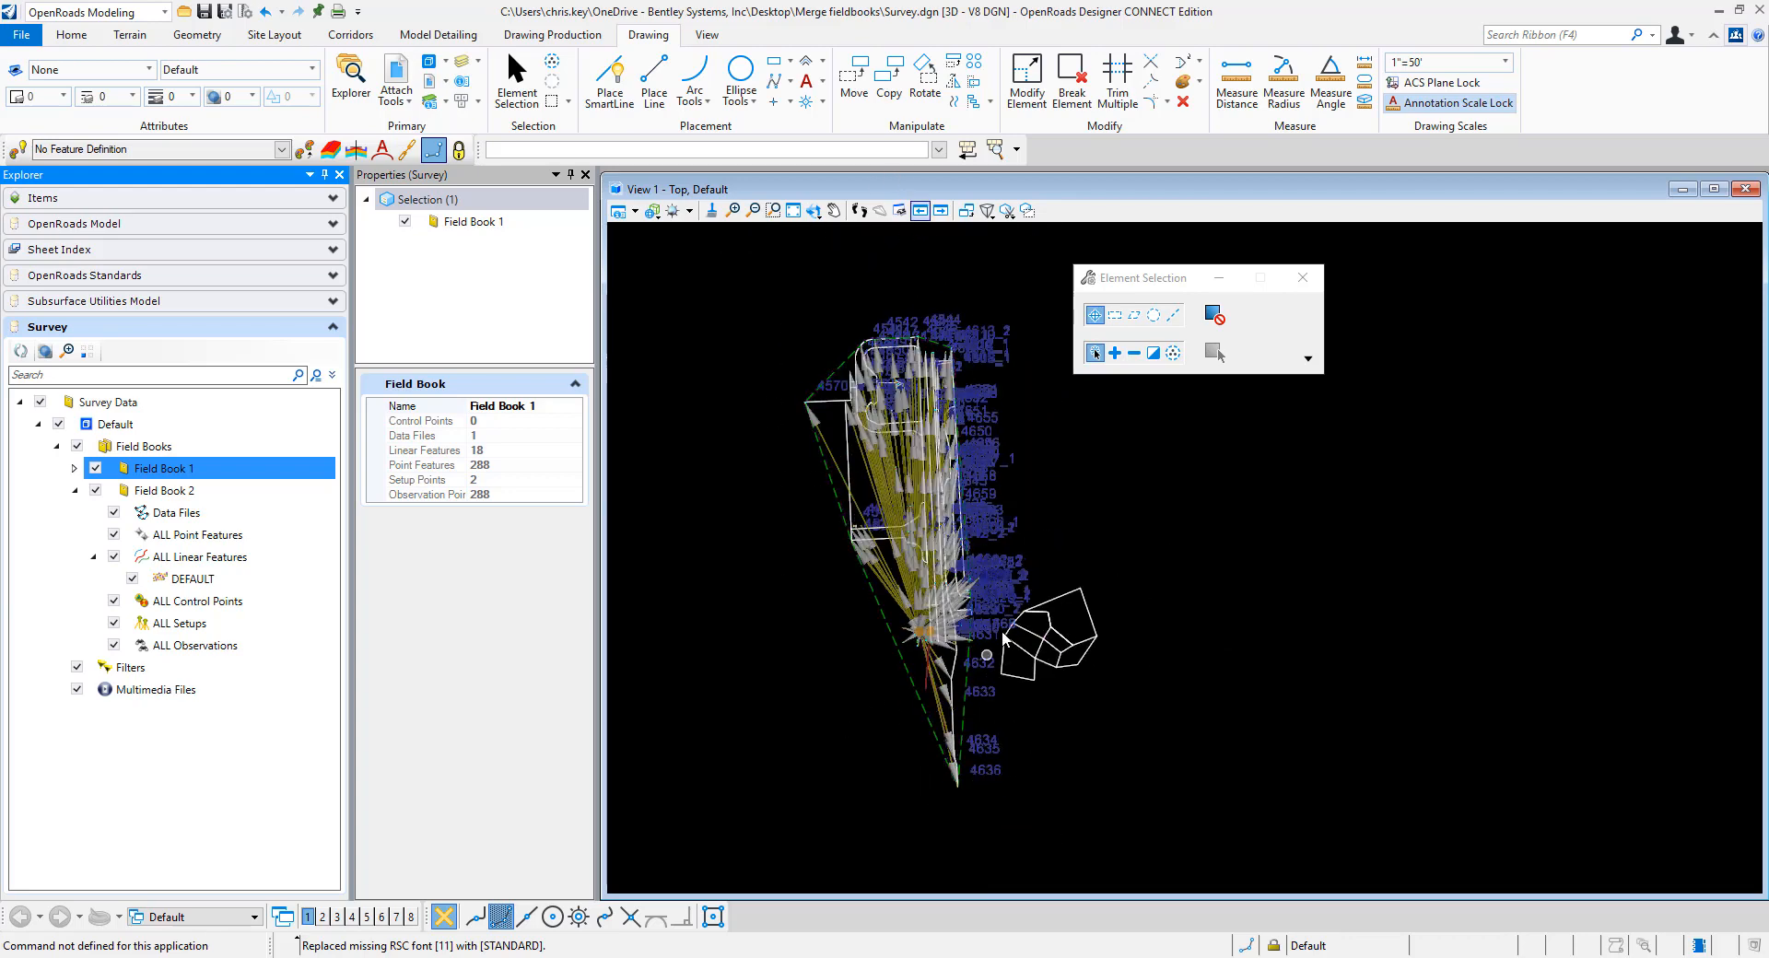
mouse_move(1098, 560)
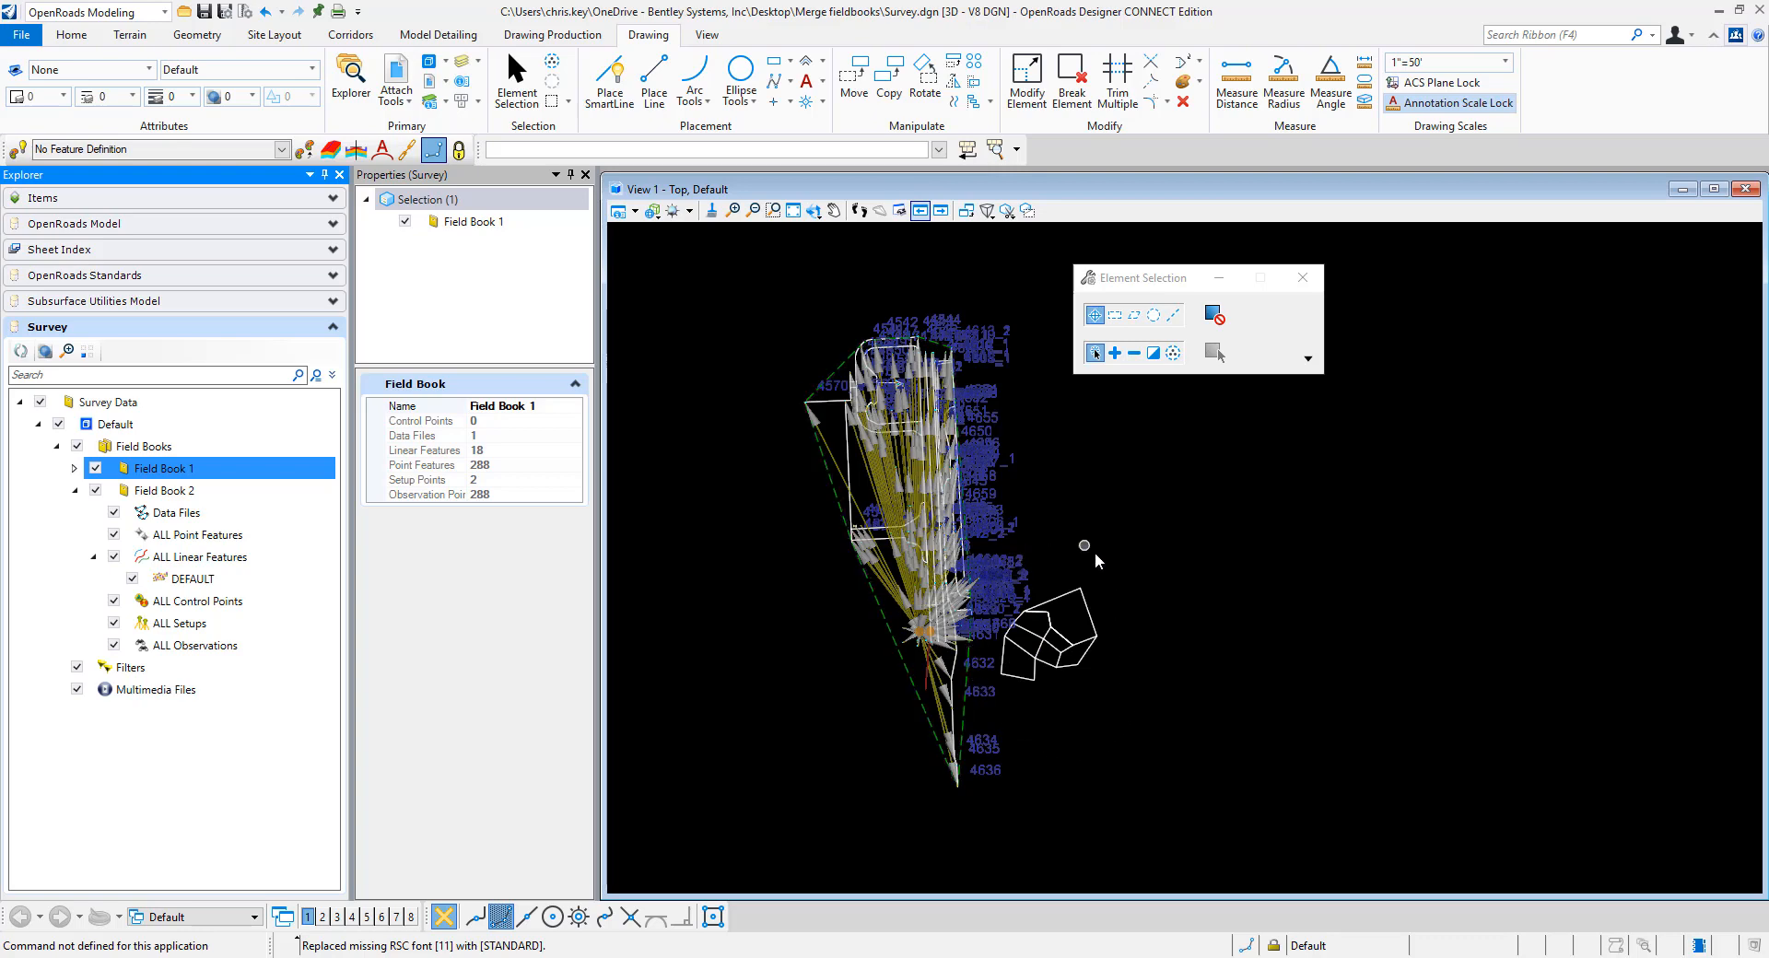
mouse_move(1111, 573)
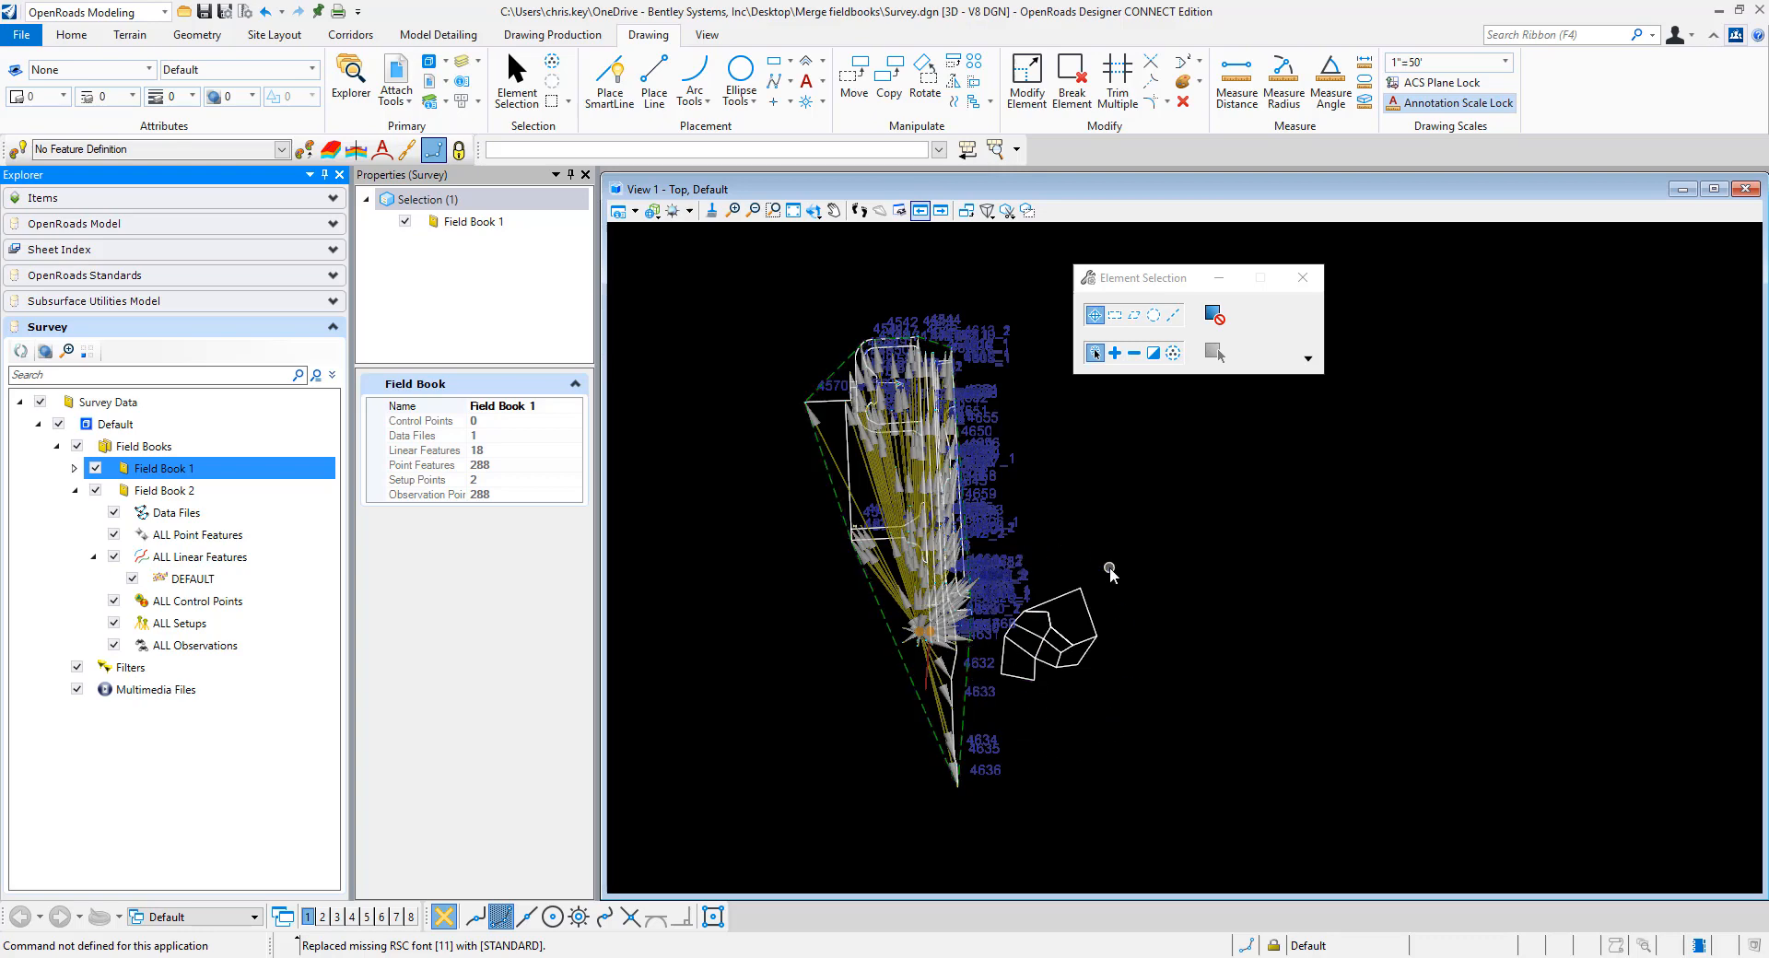
mouse_move(1057, 567)
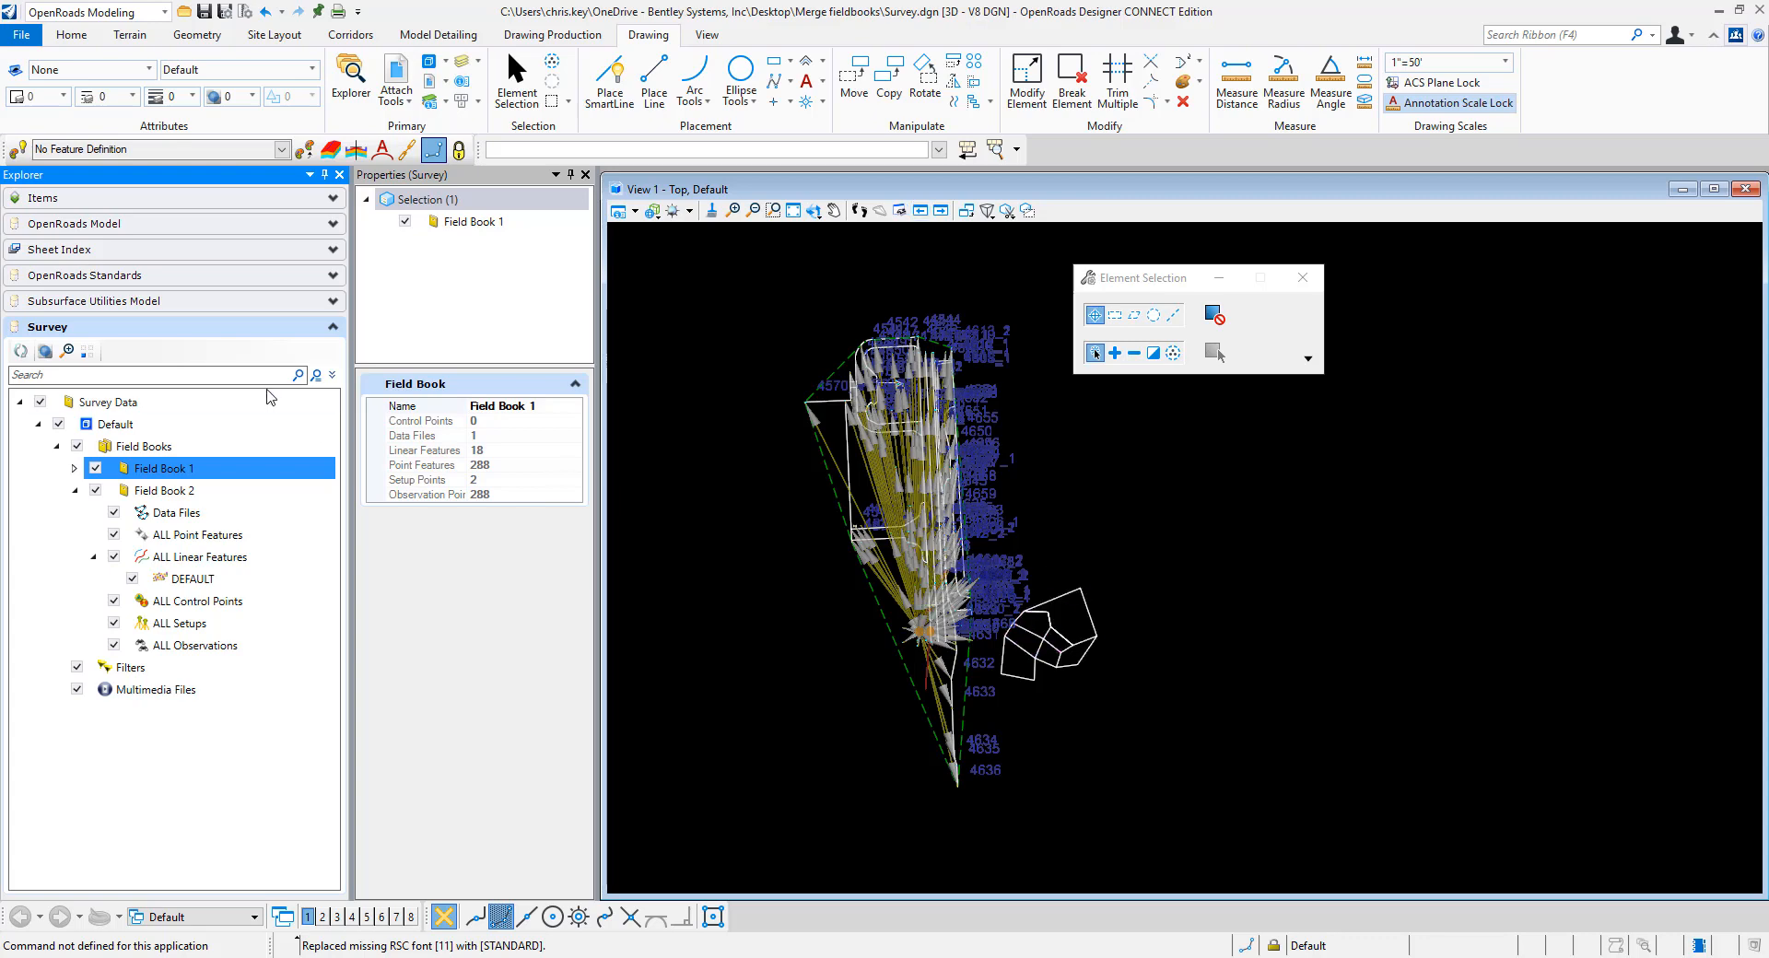
- Export Field Book 2 in Bentley Survey Format as 'Field Book combined.sqlite' in the Merge fieldbooks folder
click(168, 490)
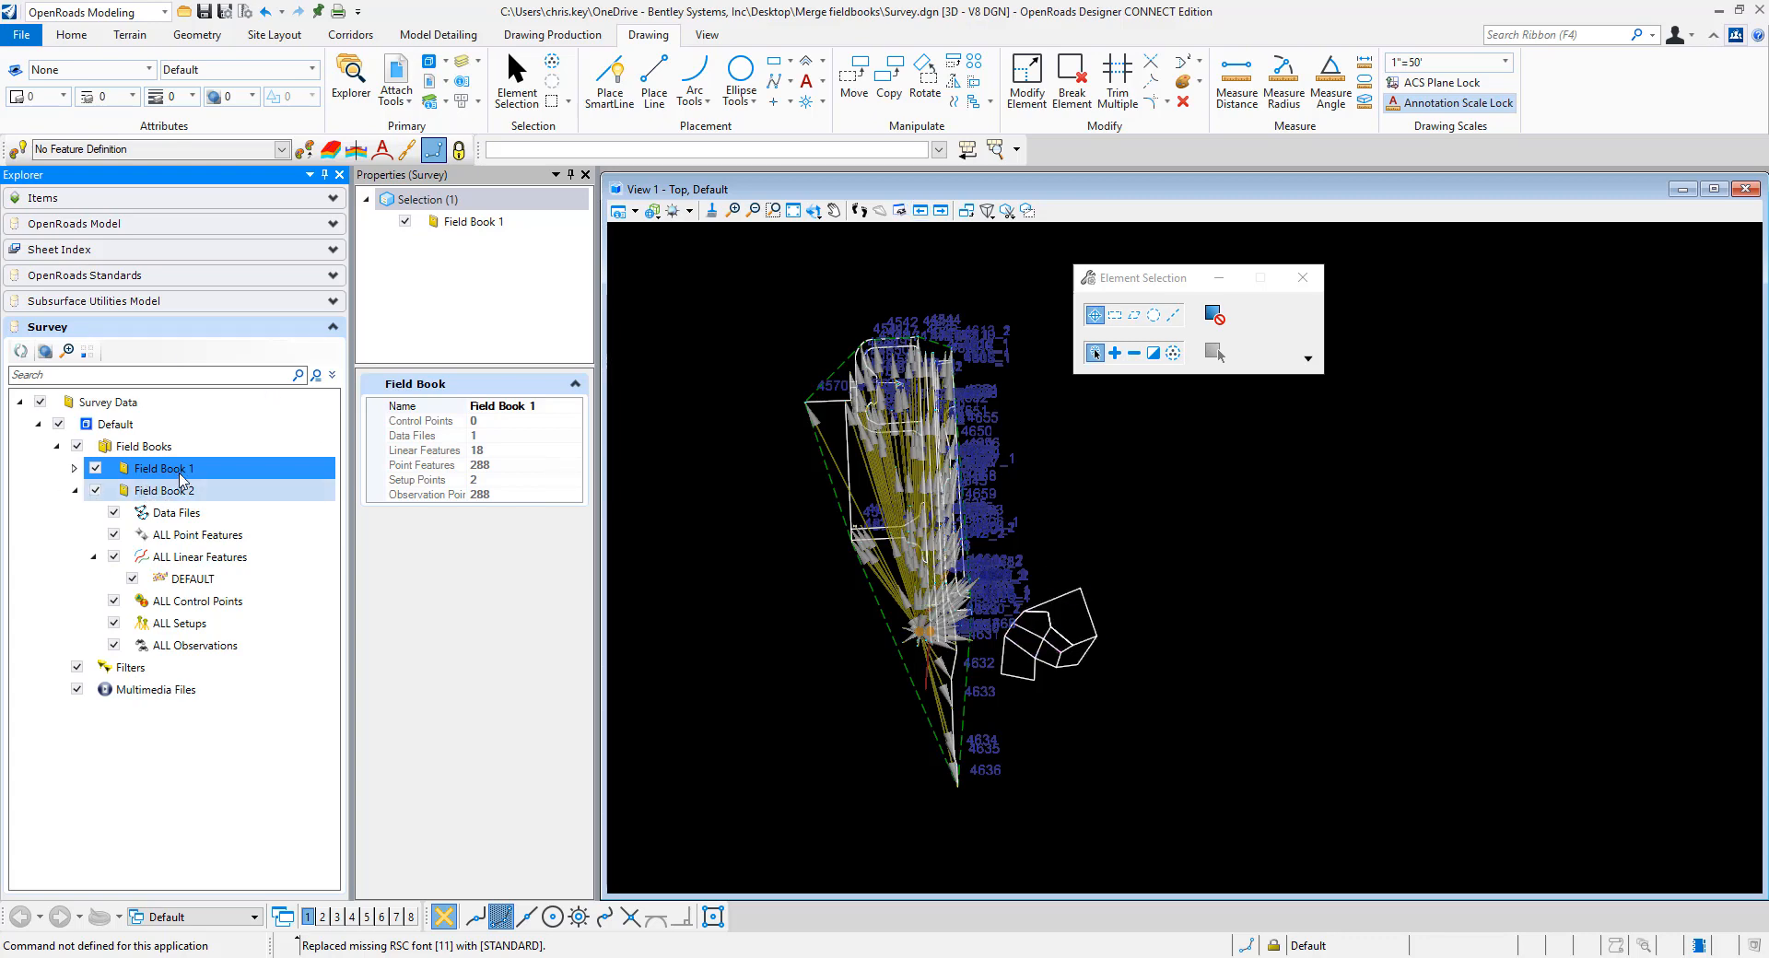
mouse_move(183, 499)
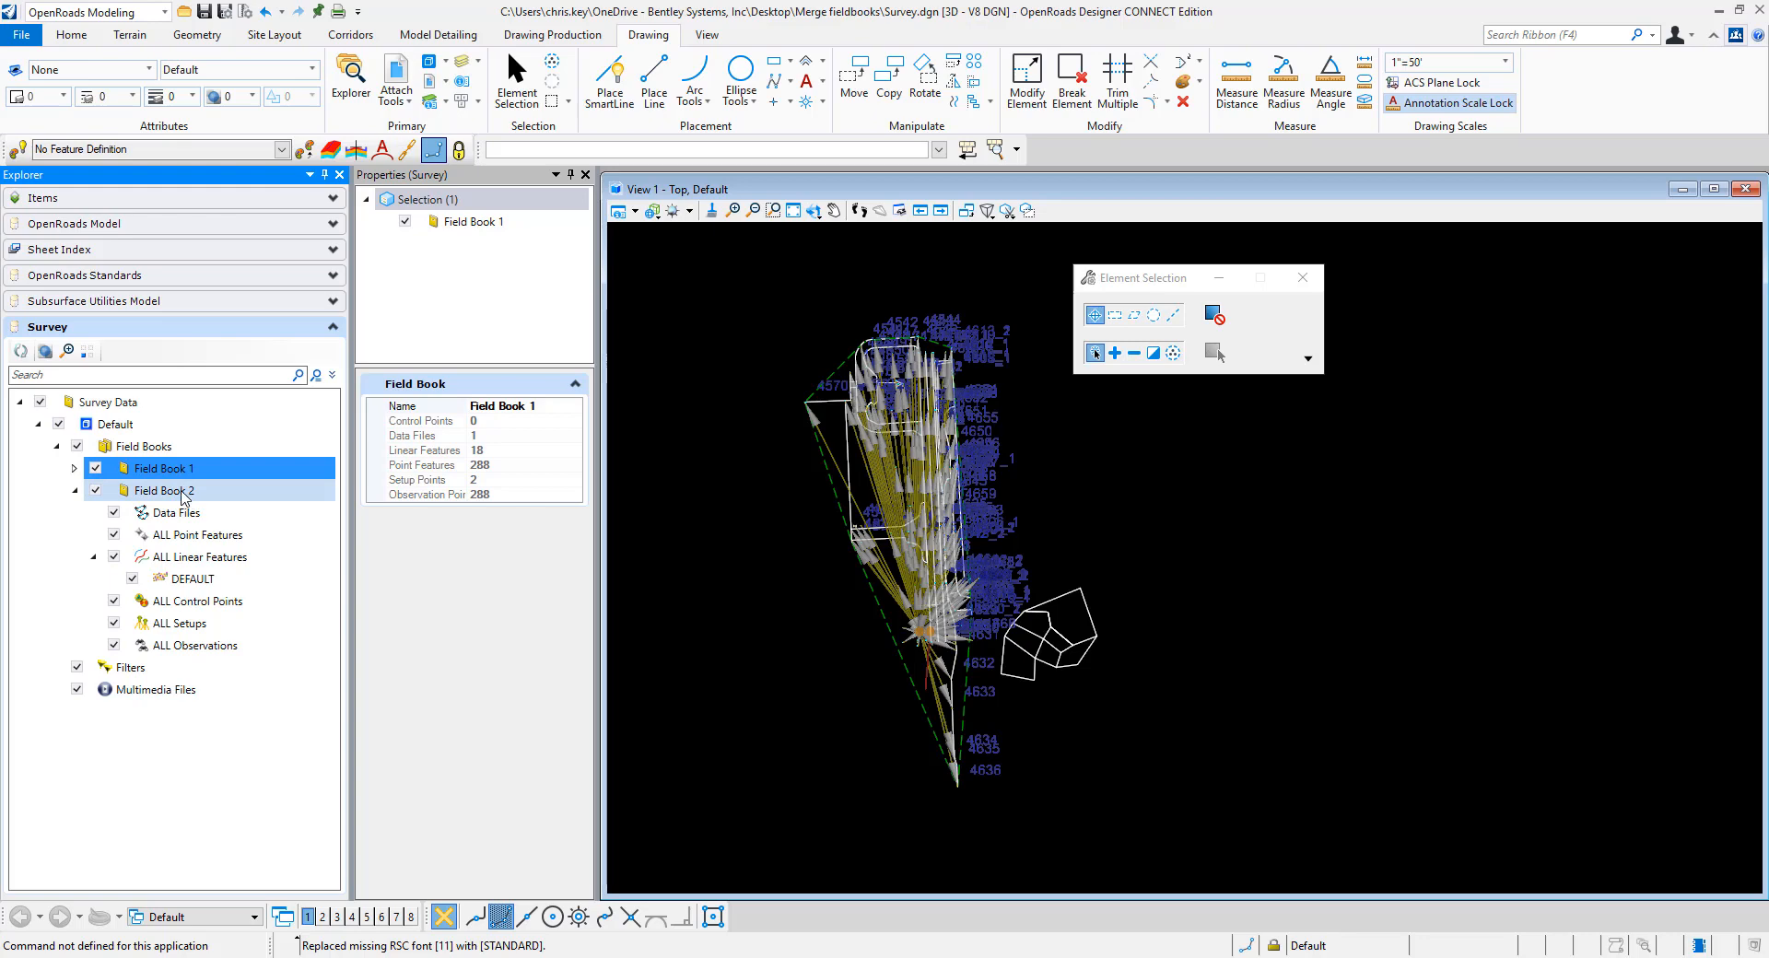
right_click(162, 490)
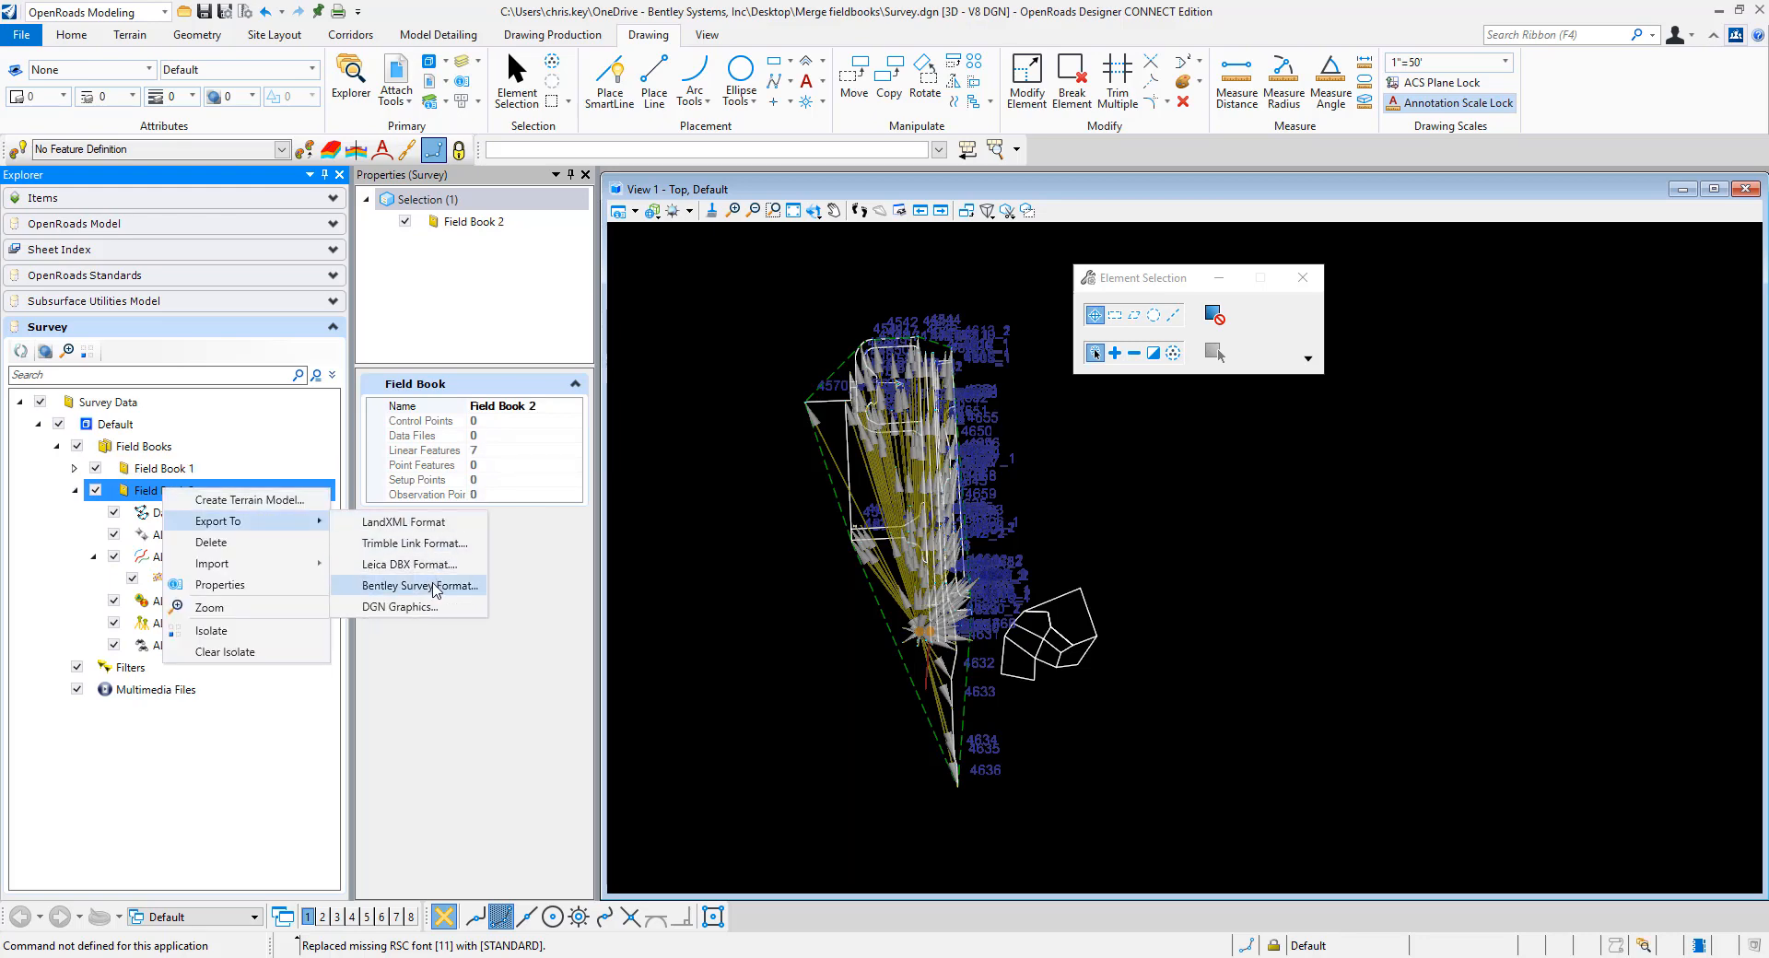
click(420, 586)
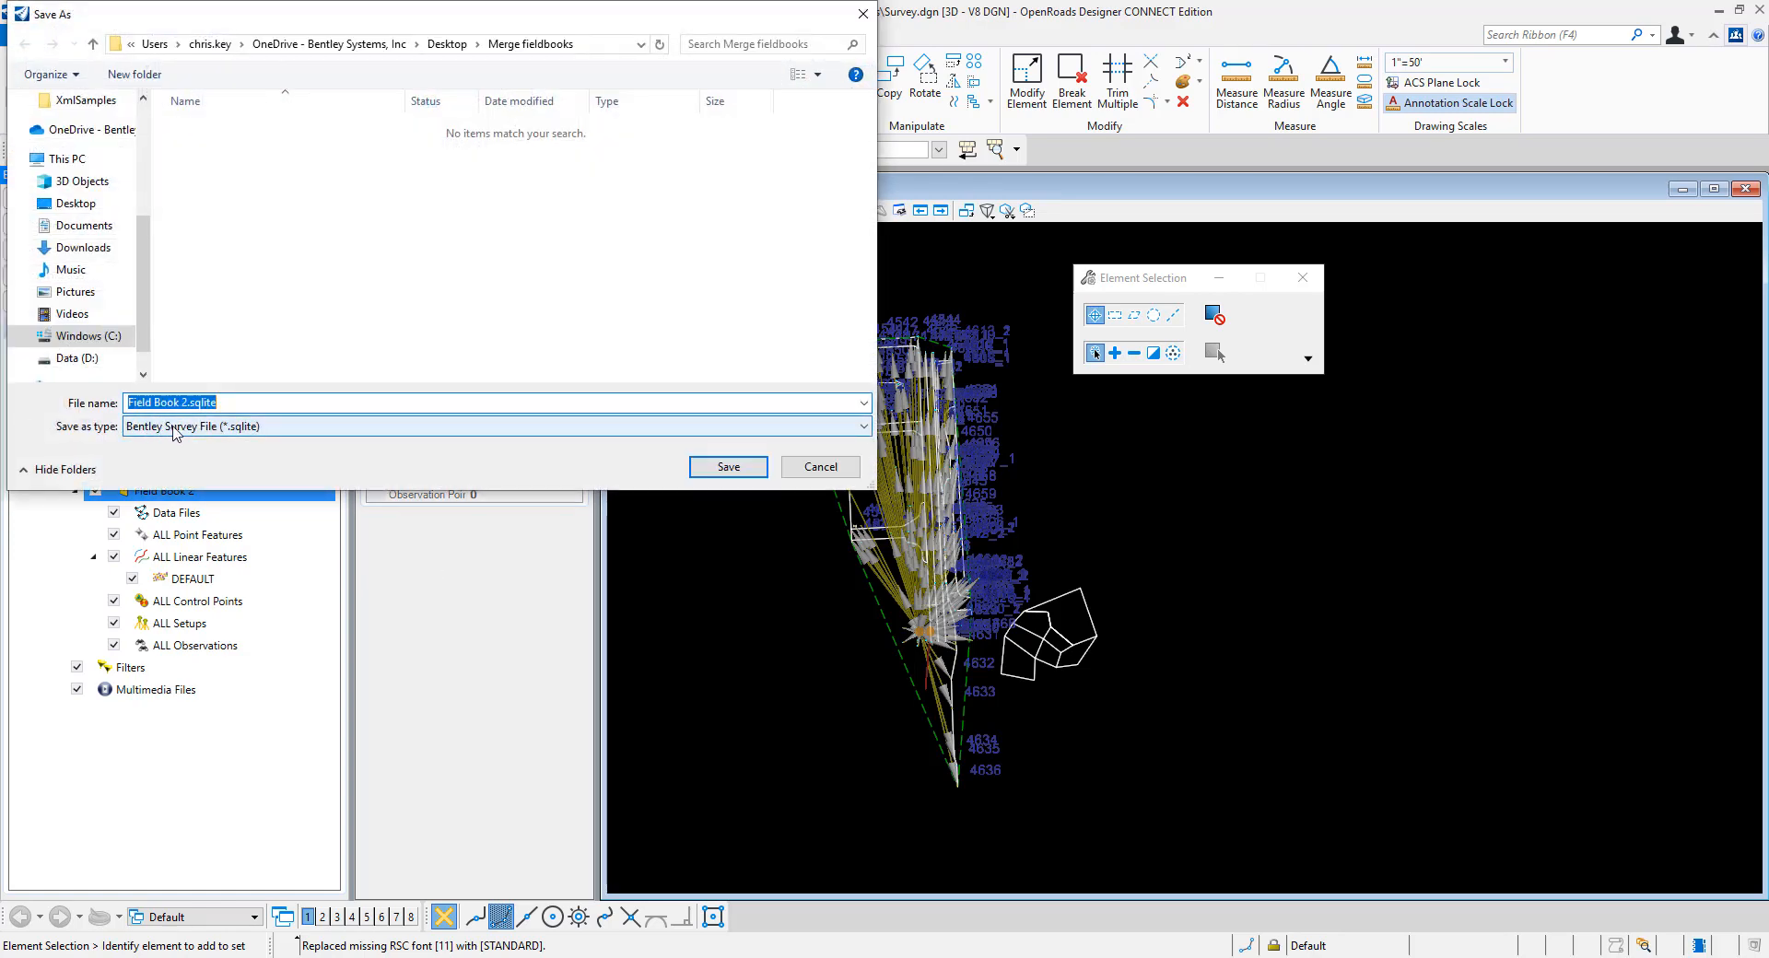
mouse_move(239, 435)
text(combined)
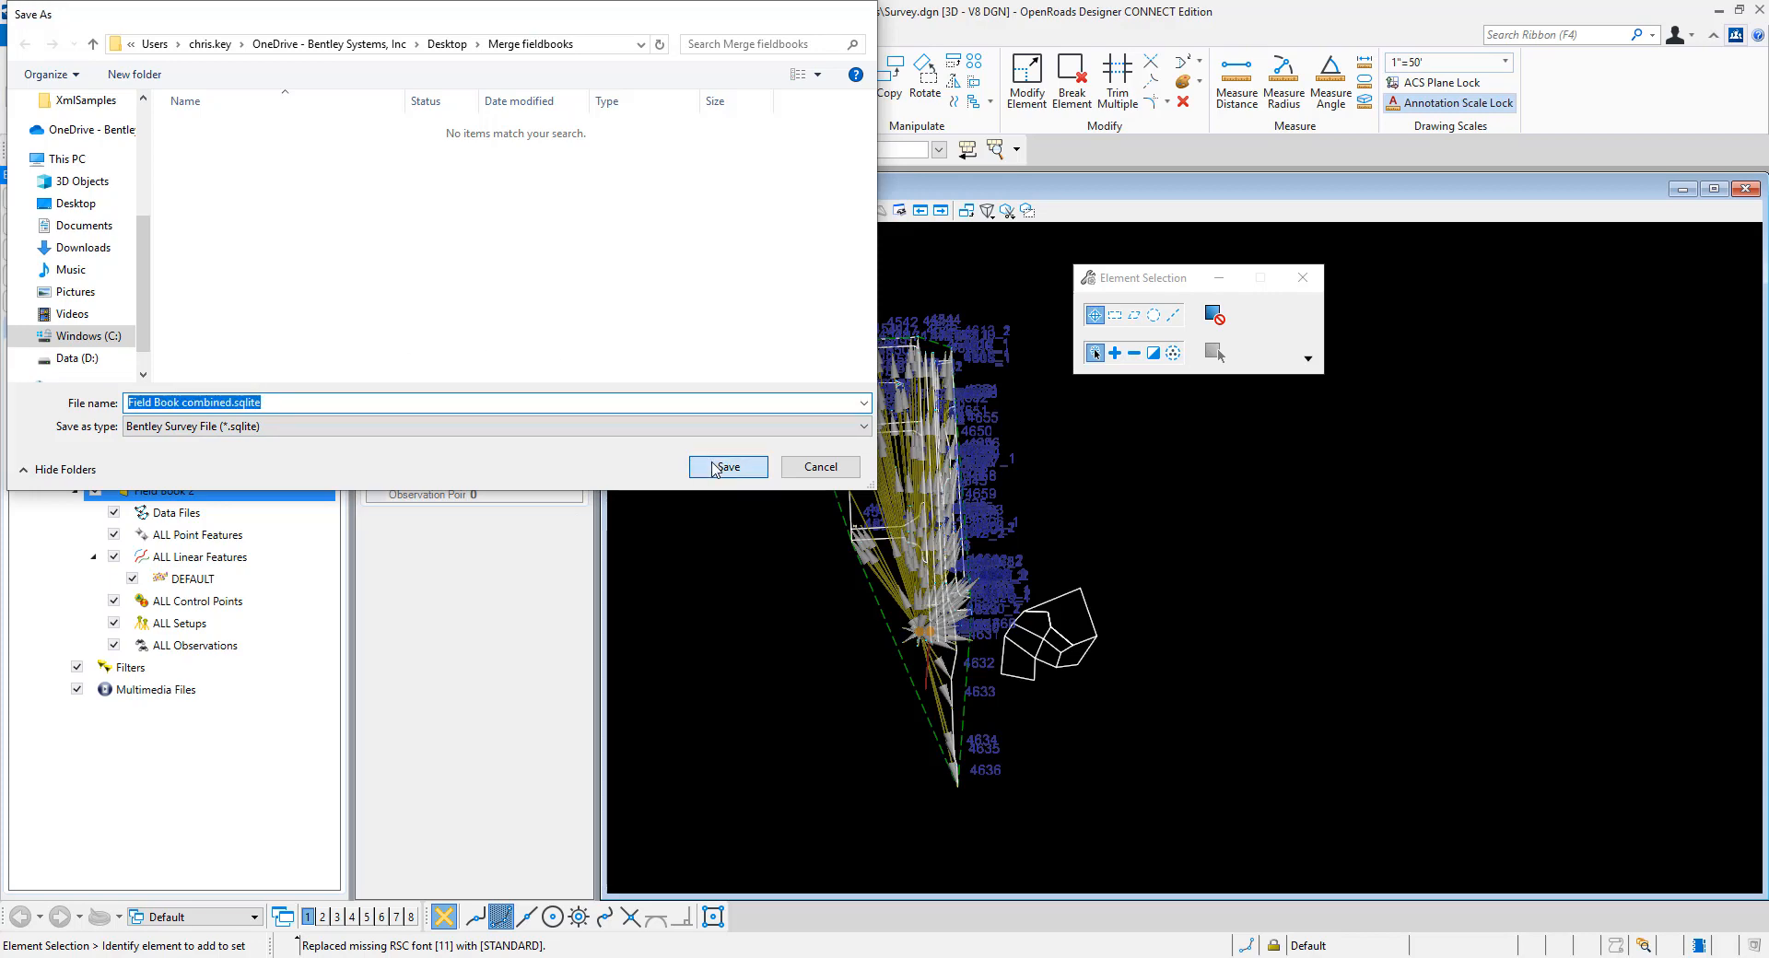
click(726, 466)
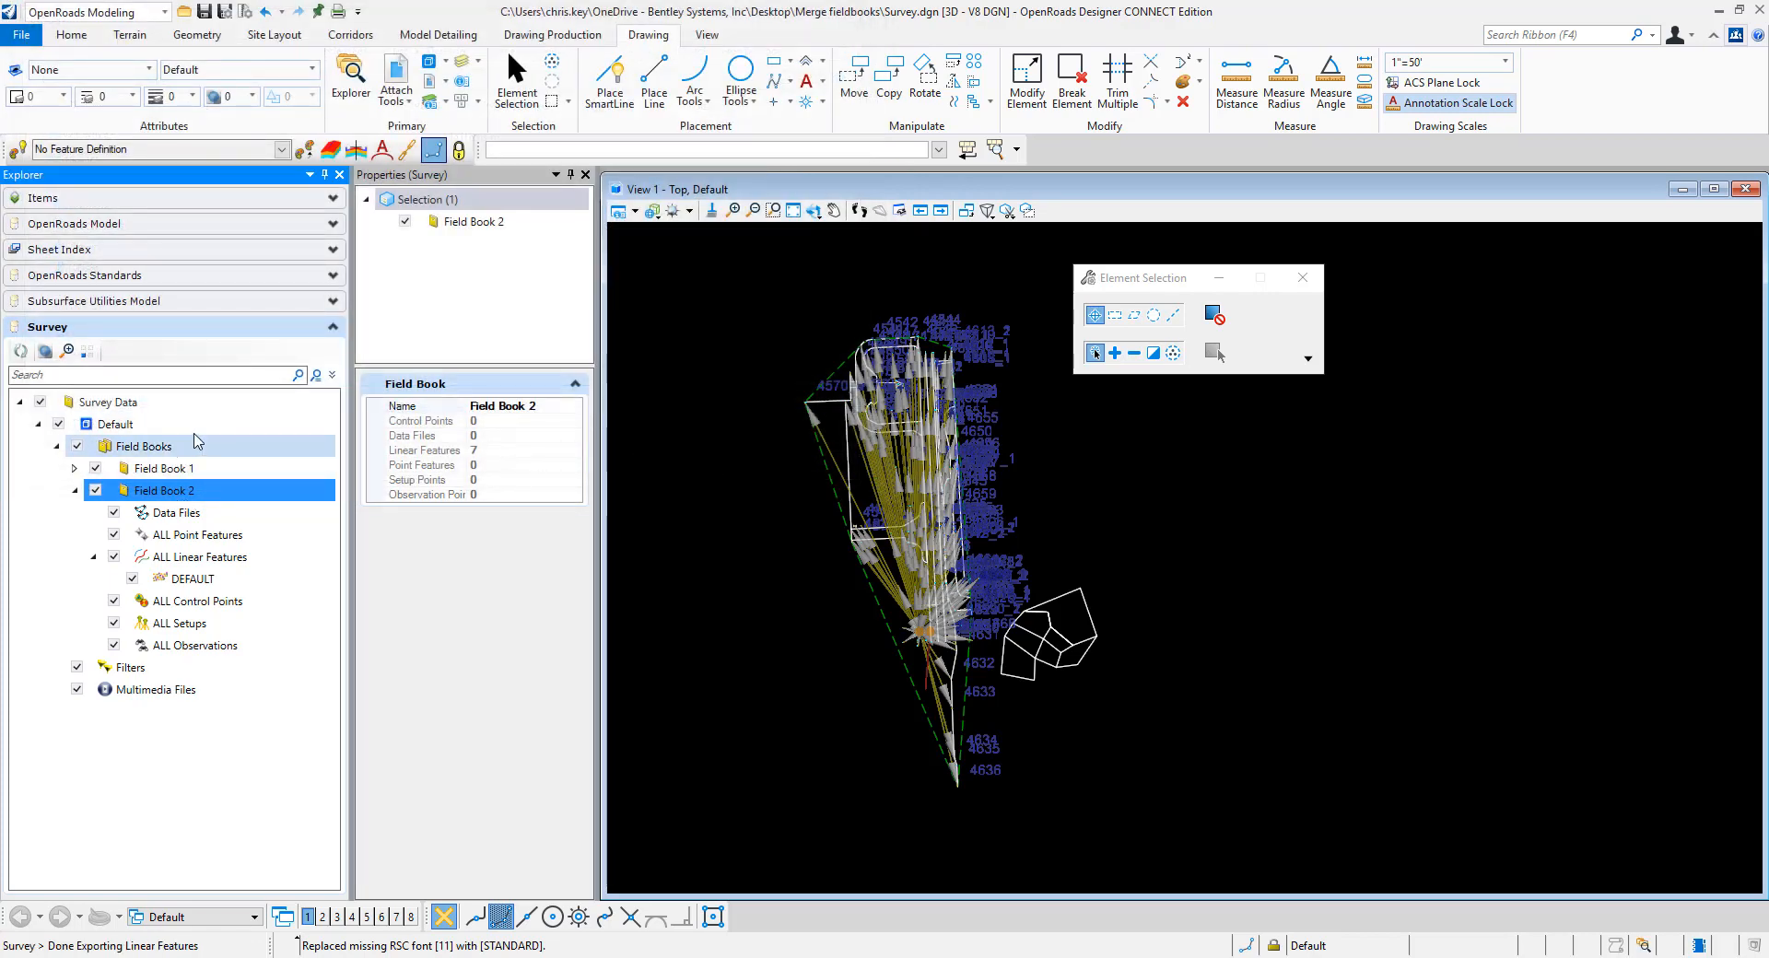
- Start a Bentley Survey import into Field Book 1 using 'Field Book combined.sqlite', reaching the import preview
right_click(163, 468)
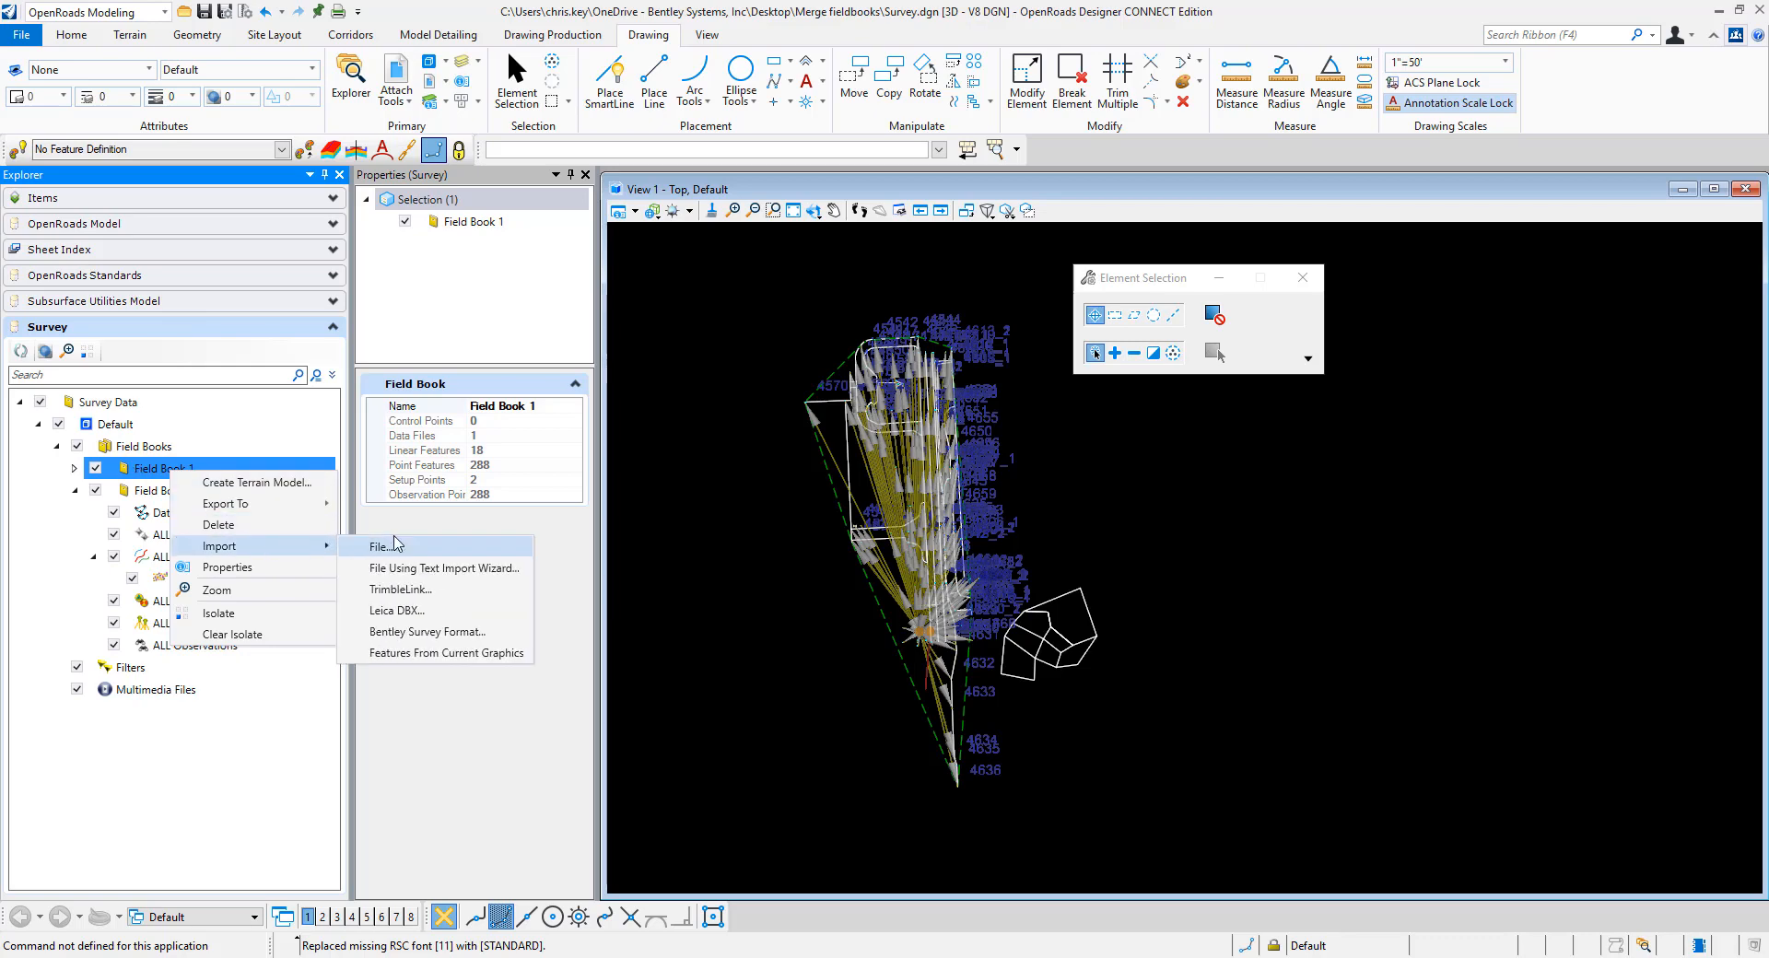
click(380, 545)
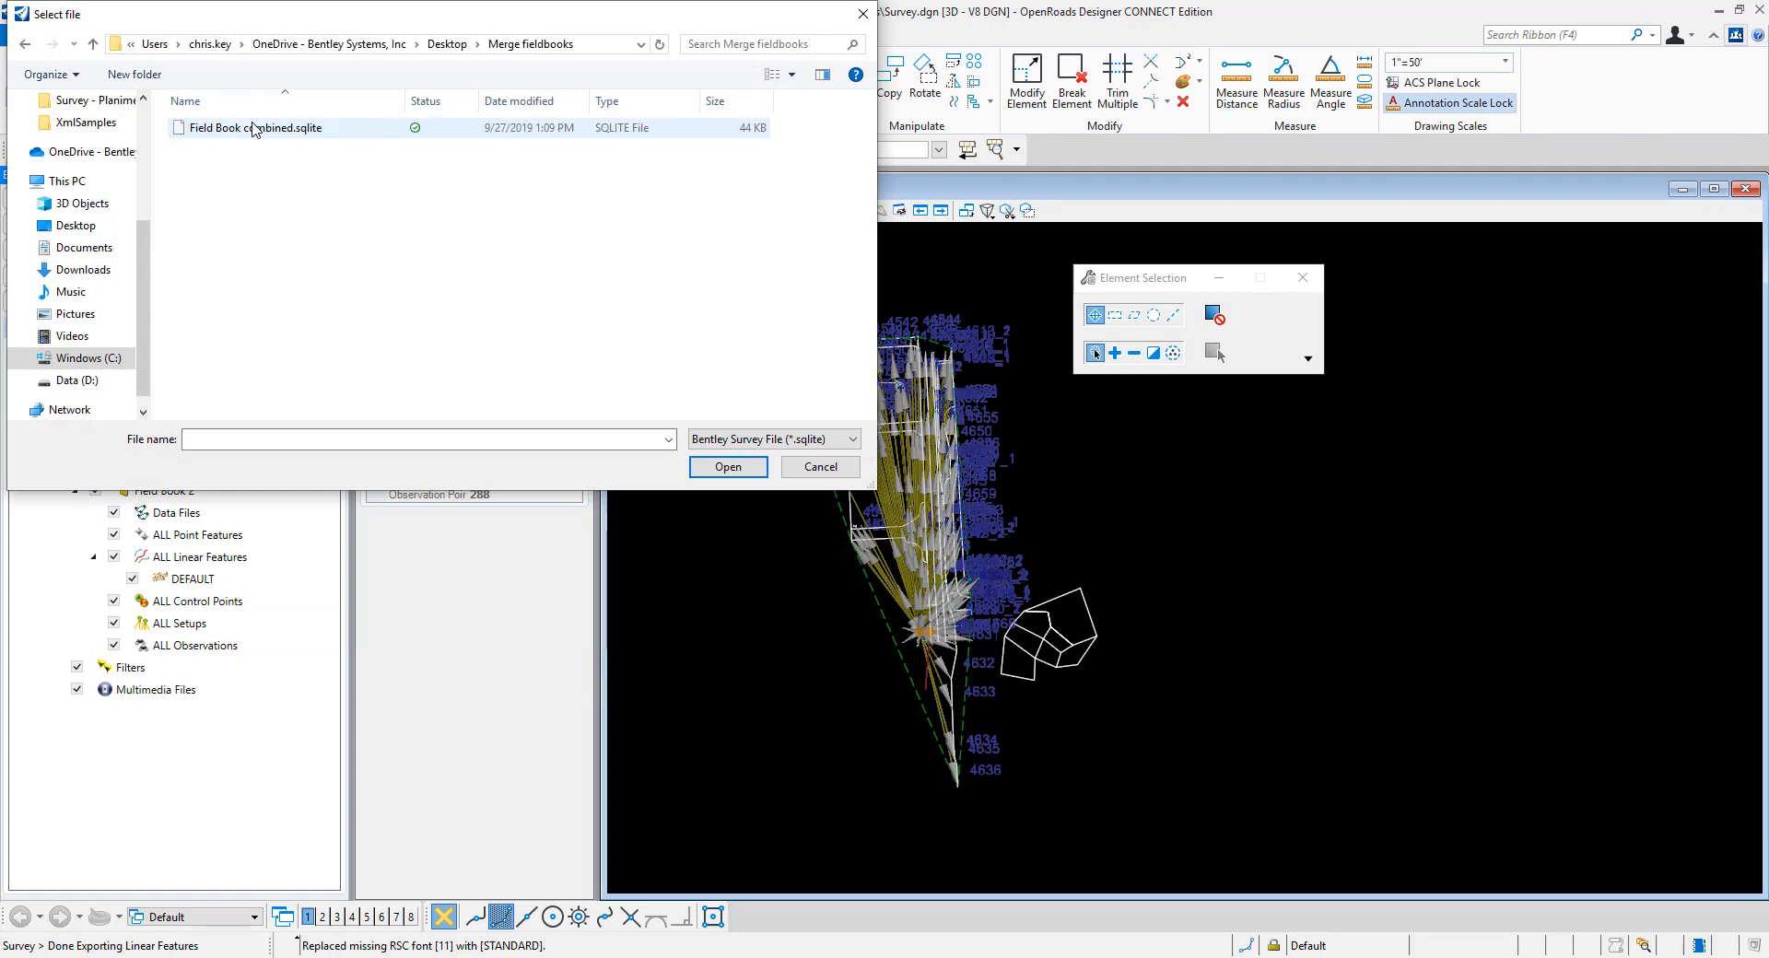
mouse_move(579, 59)
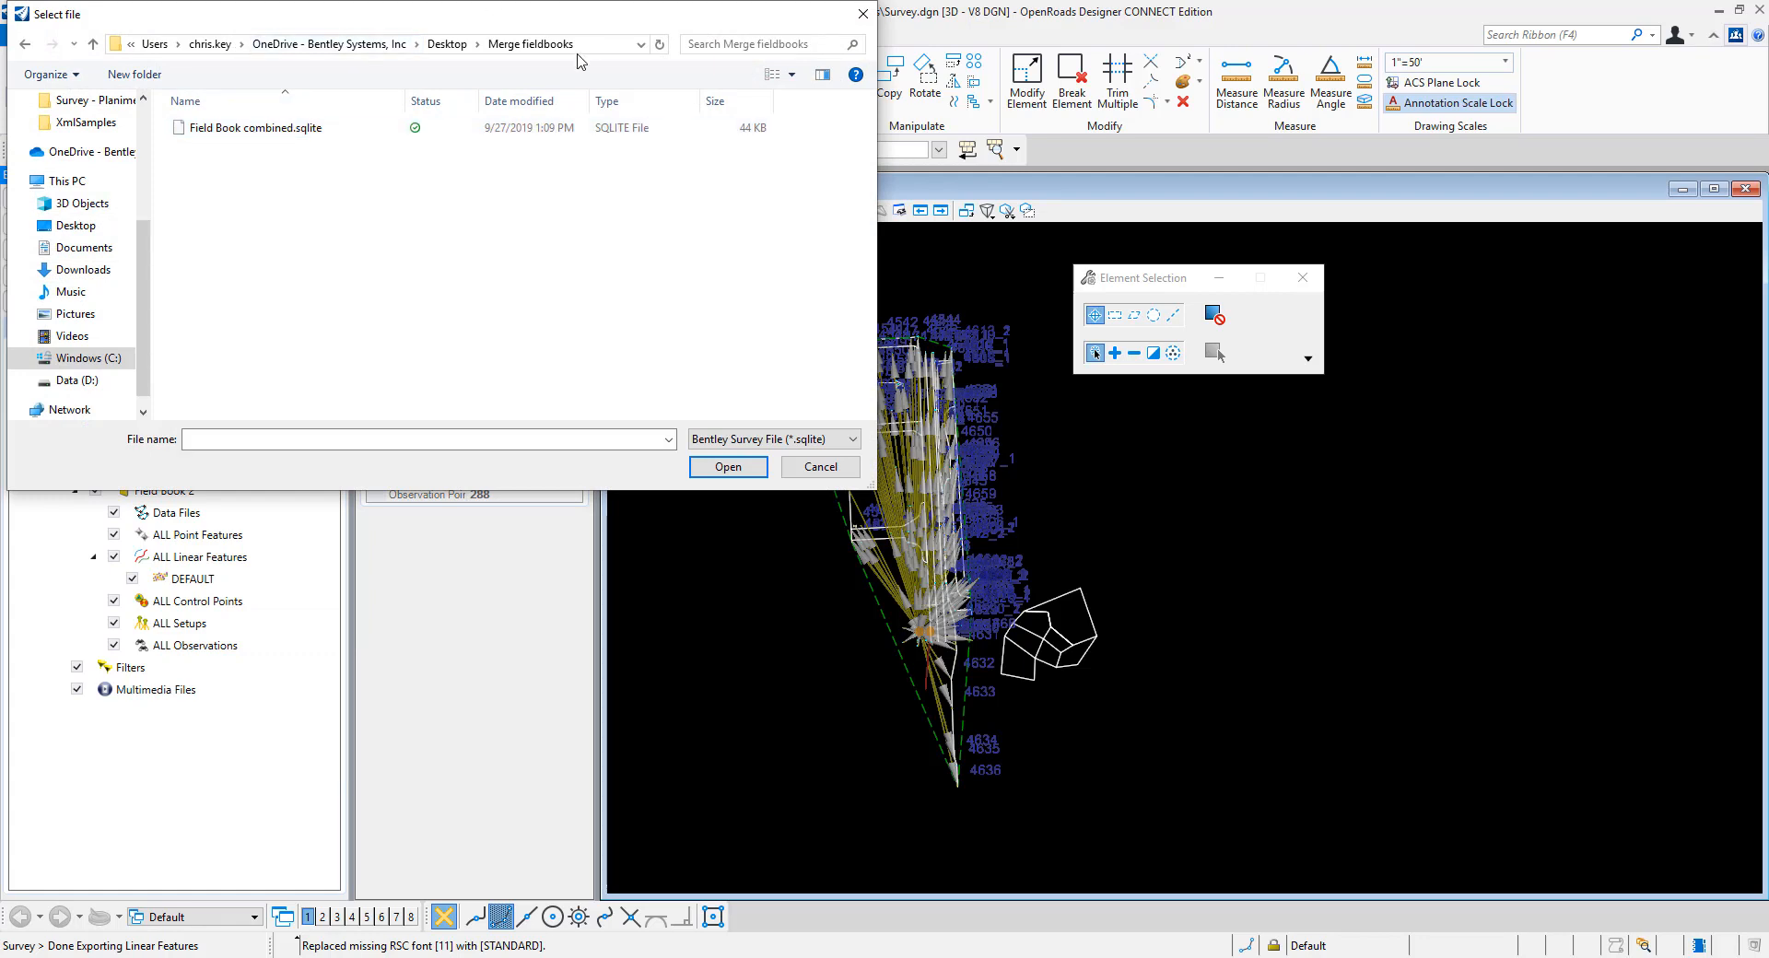
click(263, 127)
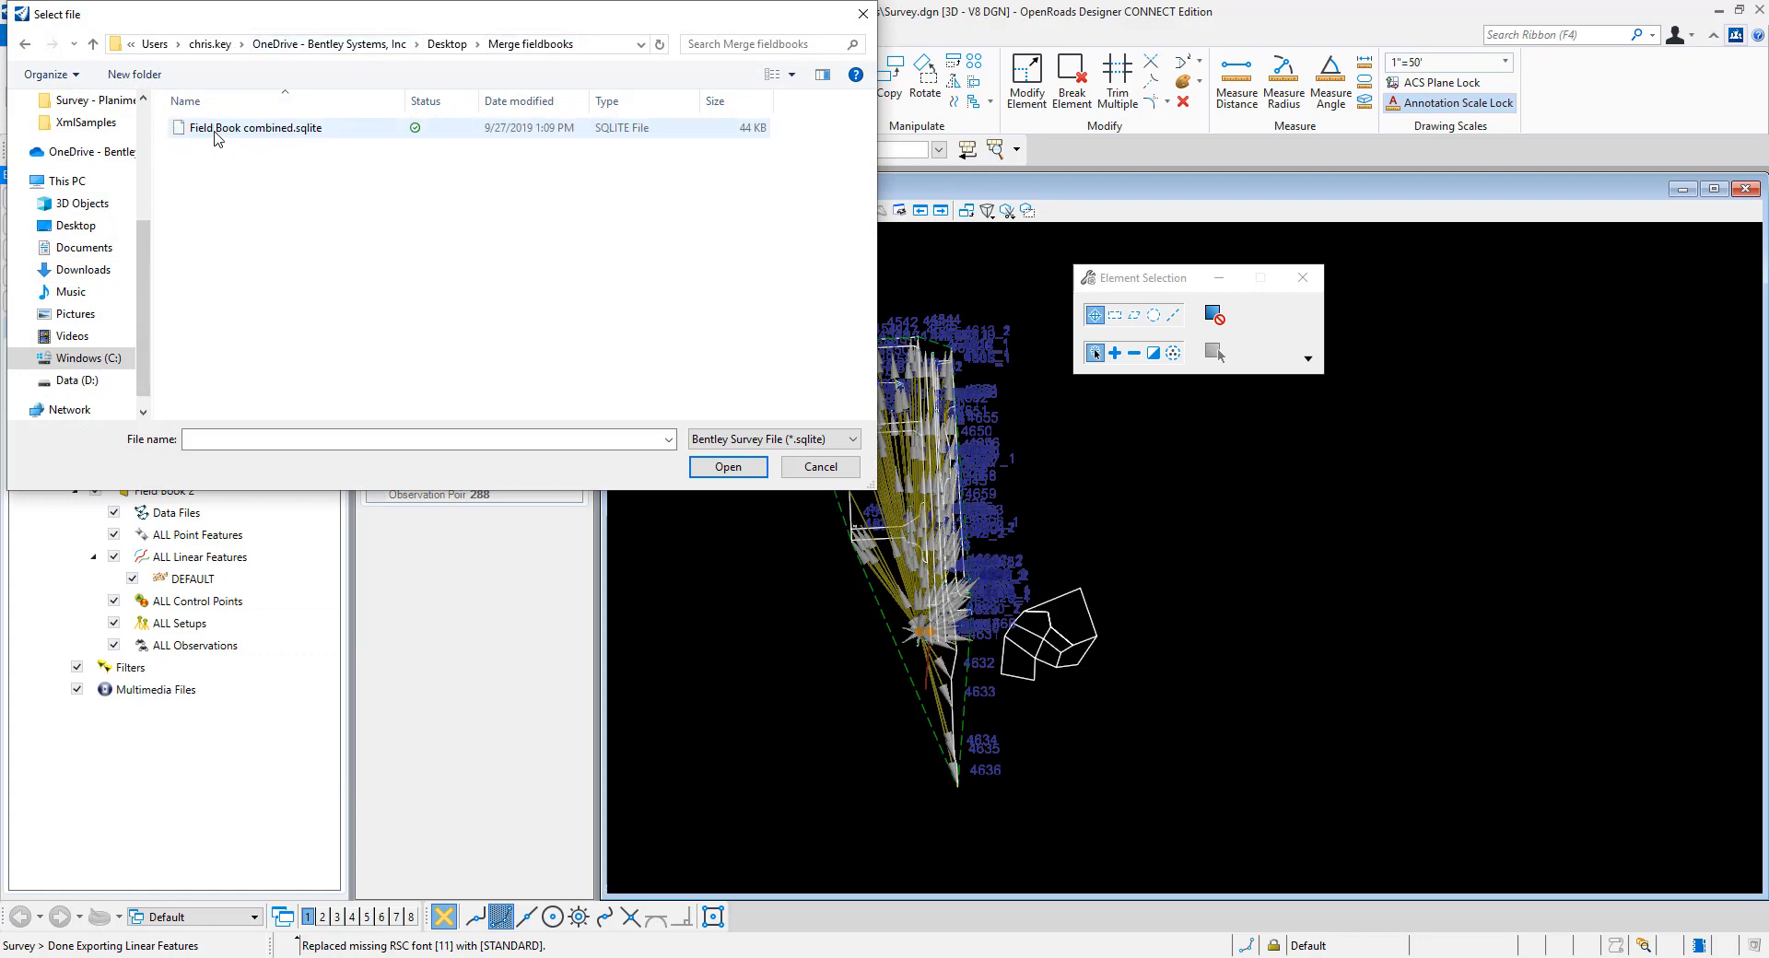
click(255, 127)
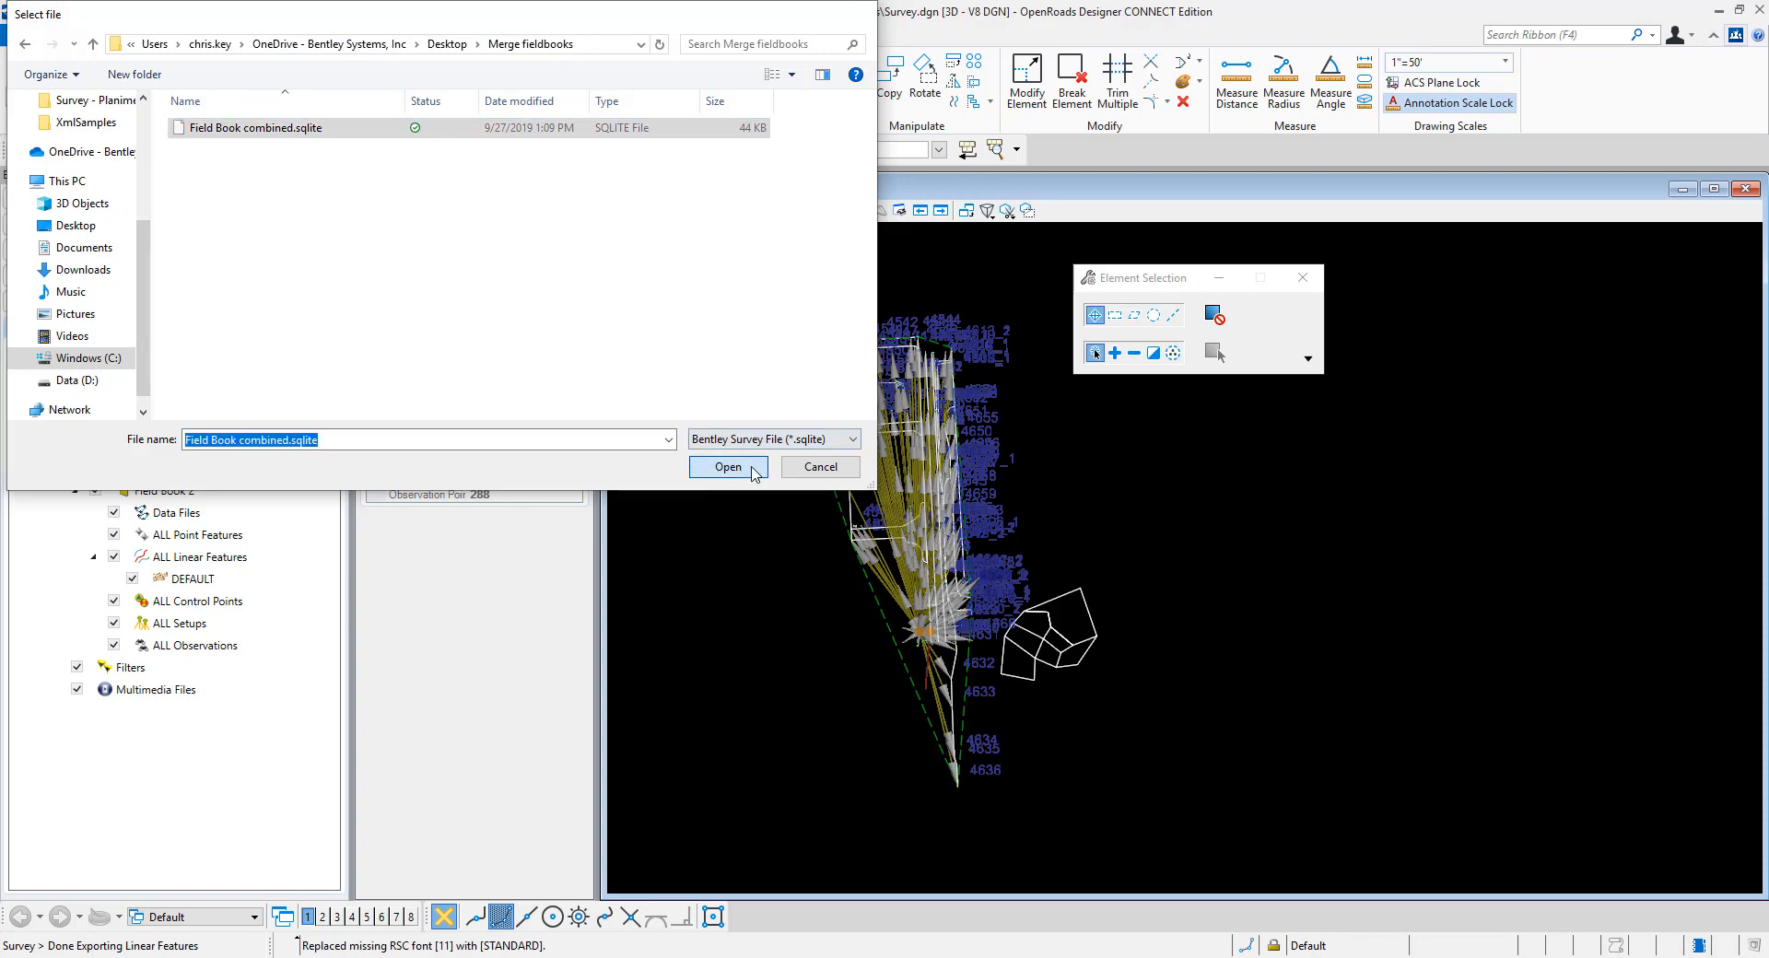
click(728, 468)
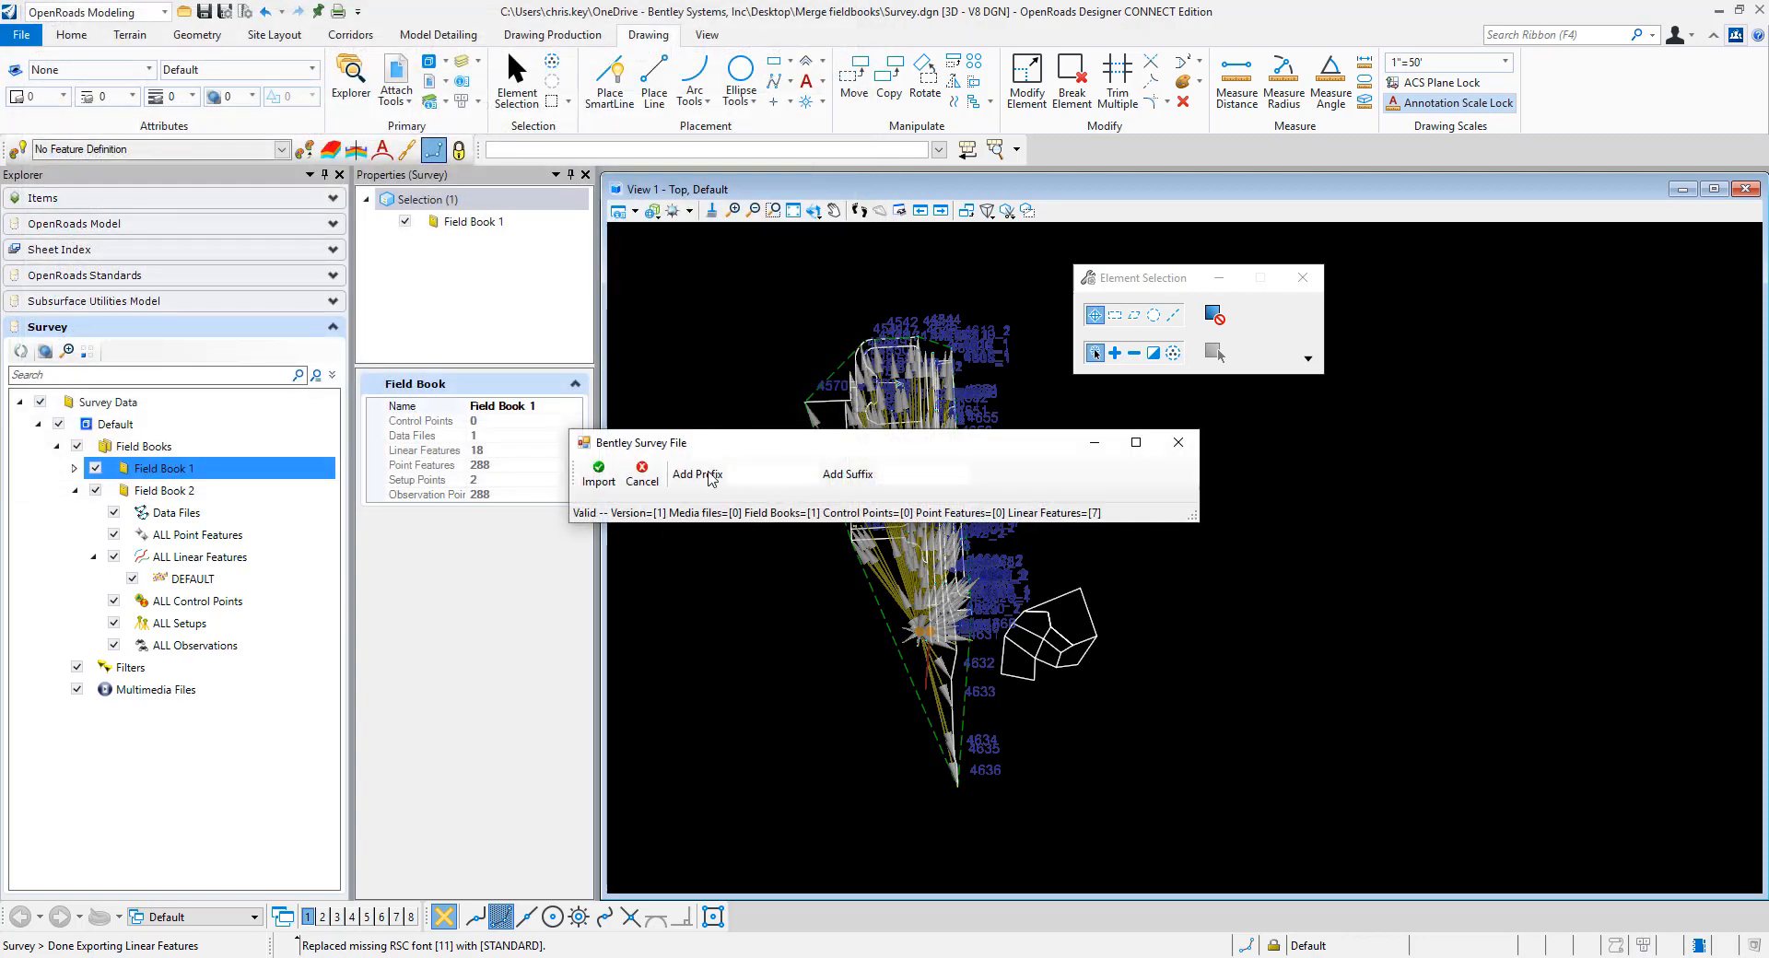
mouse_move(761, 482)
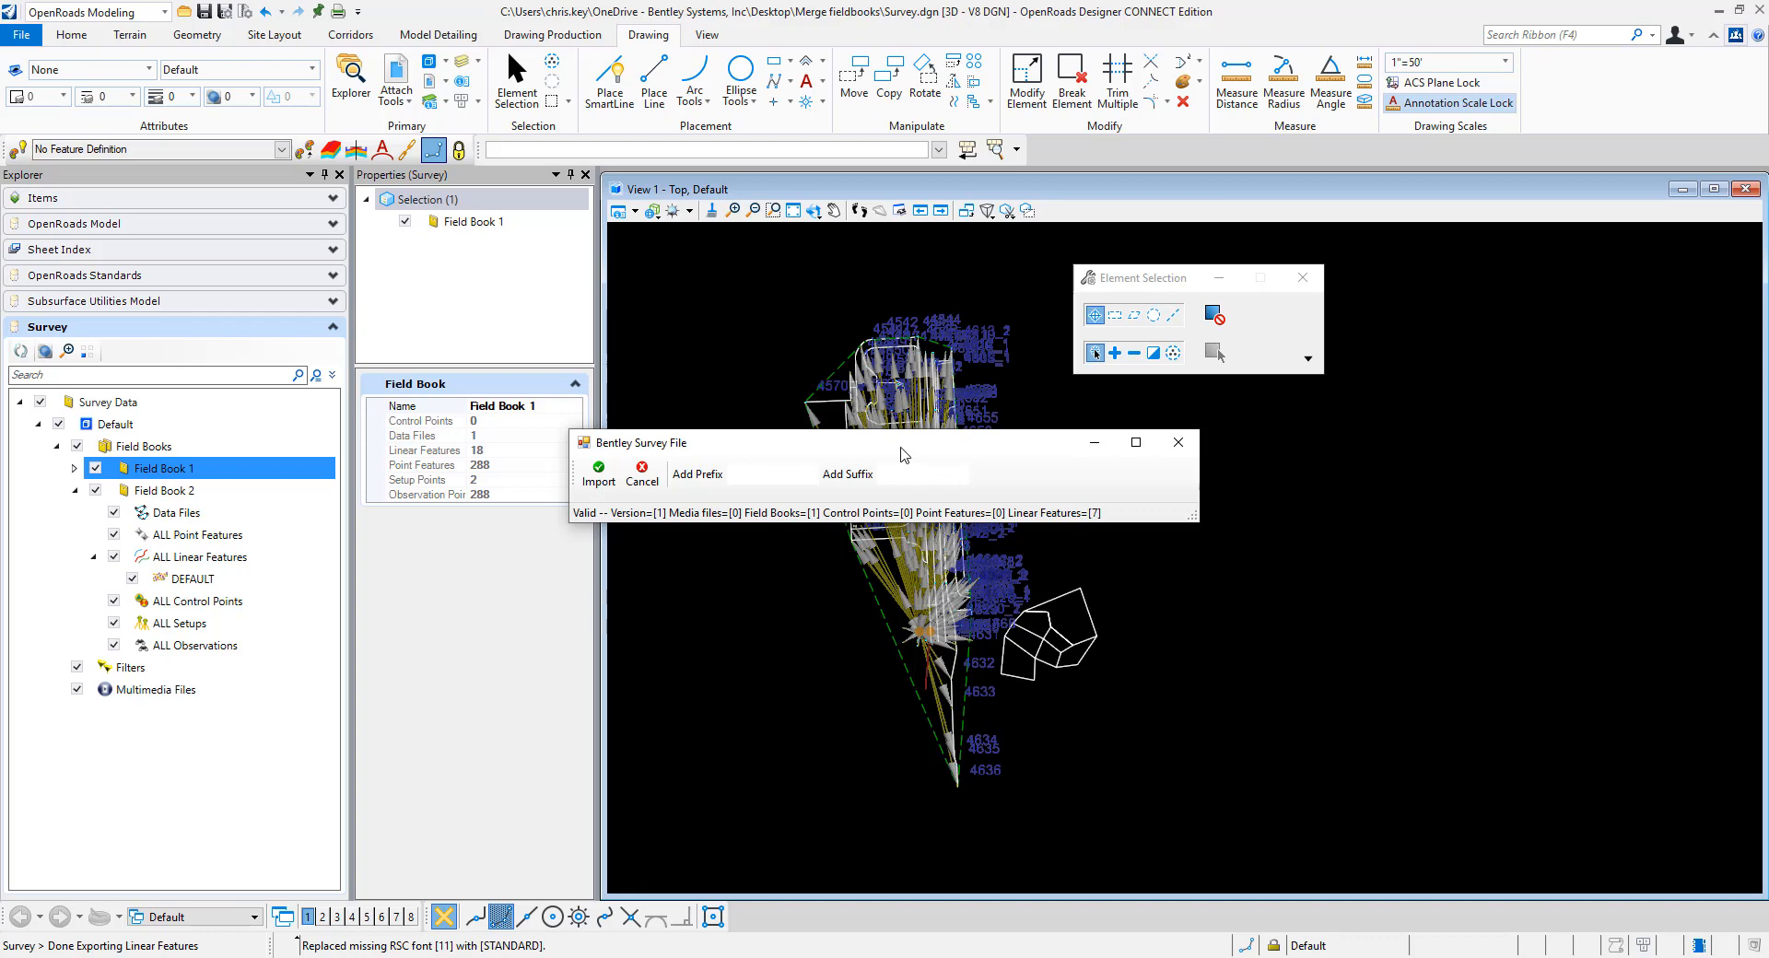
mouse_move(770, 488)
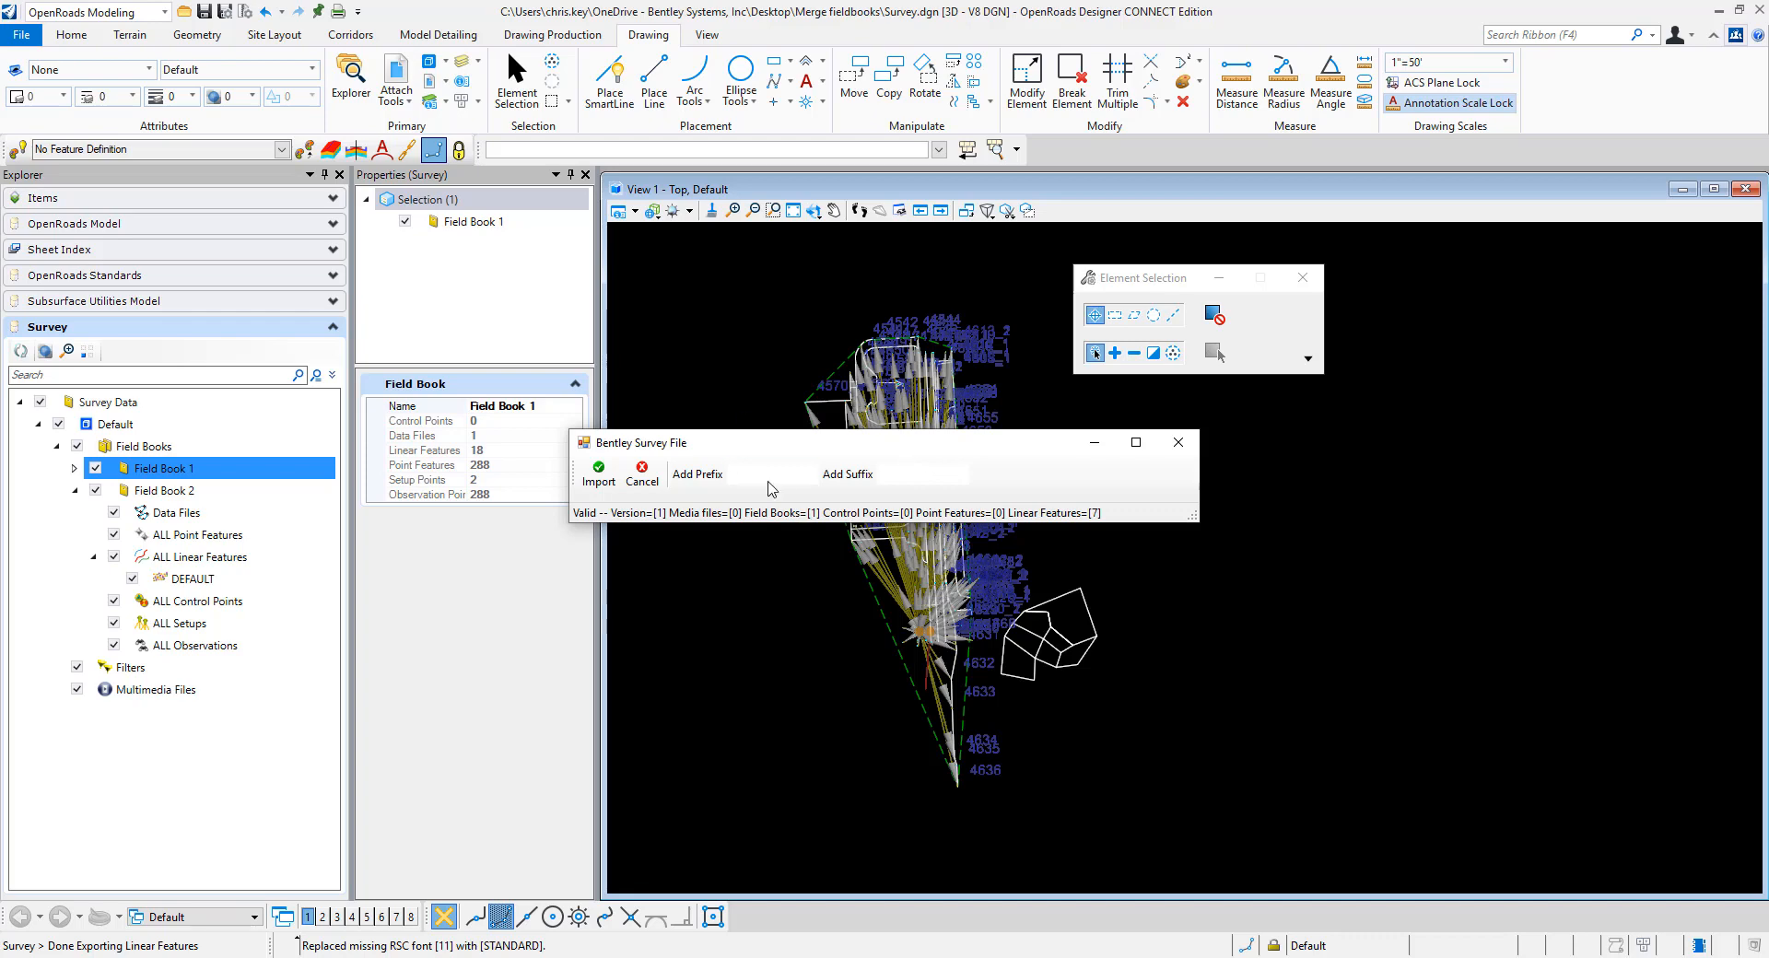
- Import the 7 linear features into Field Book 1 with the name prefix 'AAA'
click(772, 474)
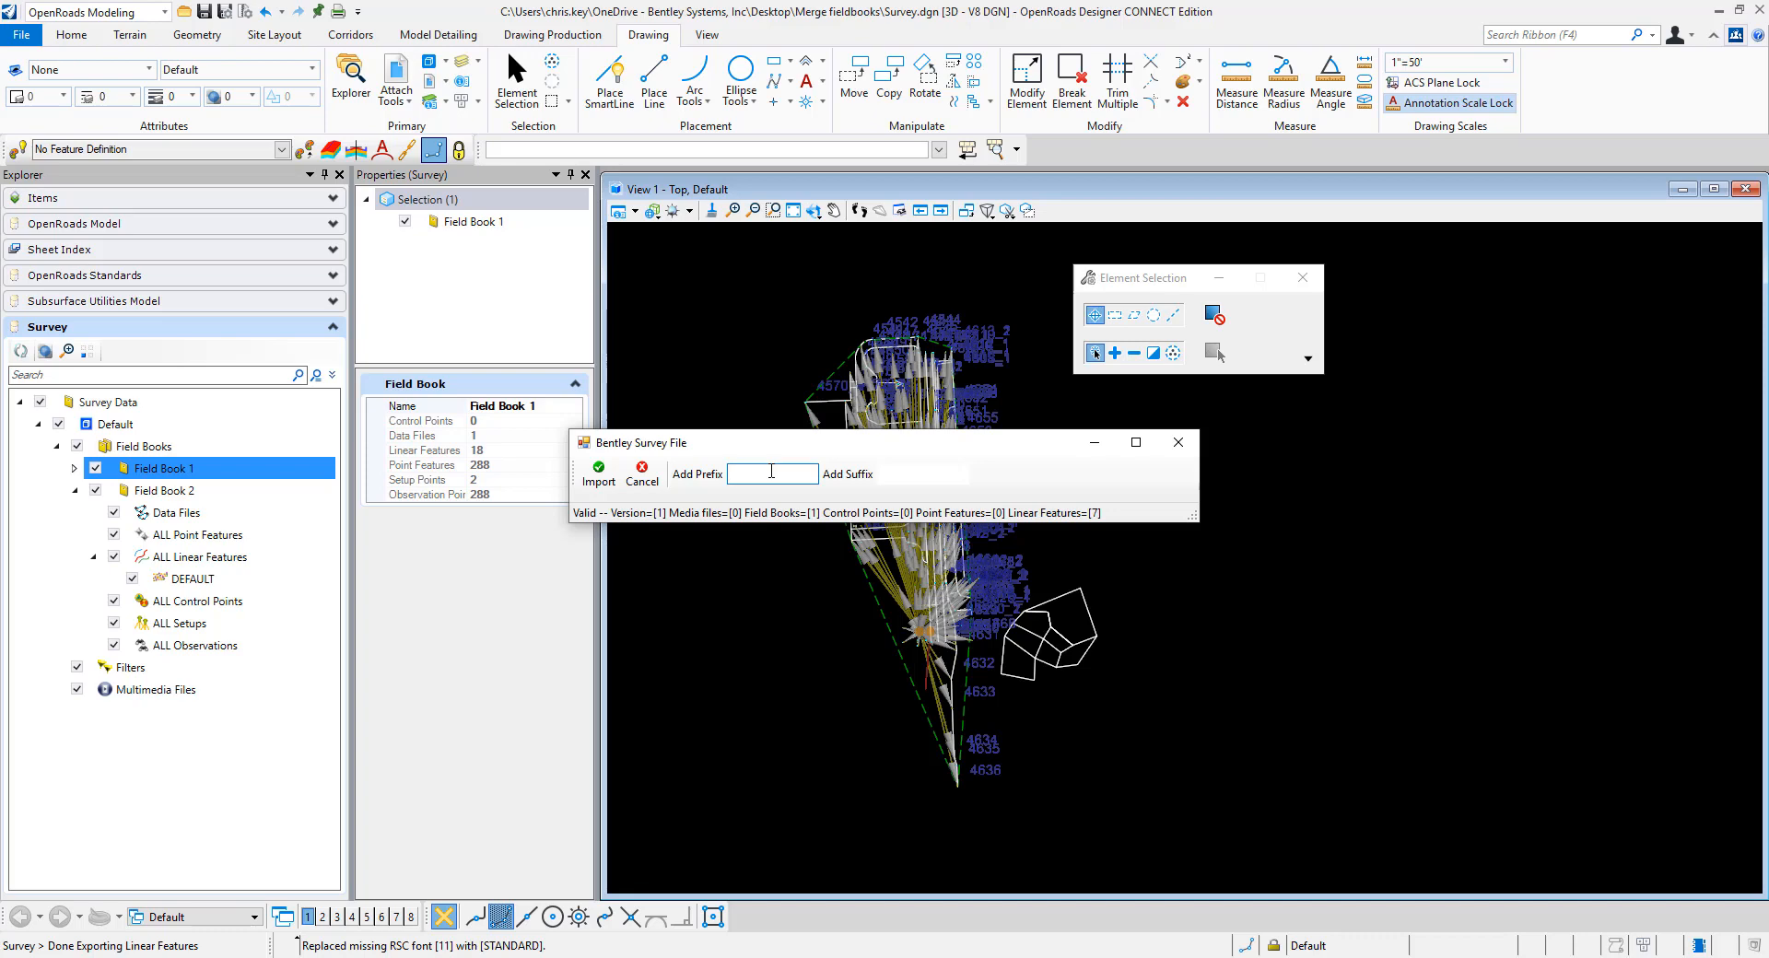
text(AAA)
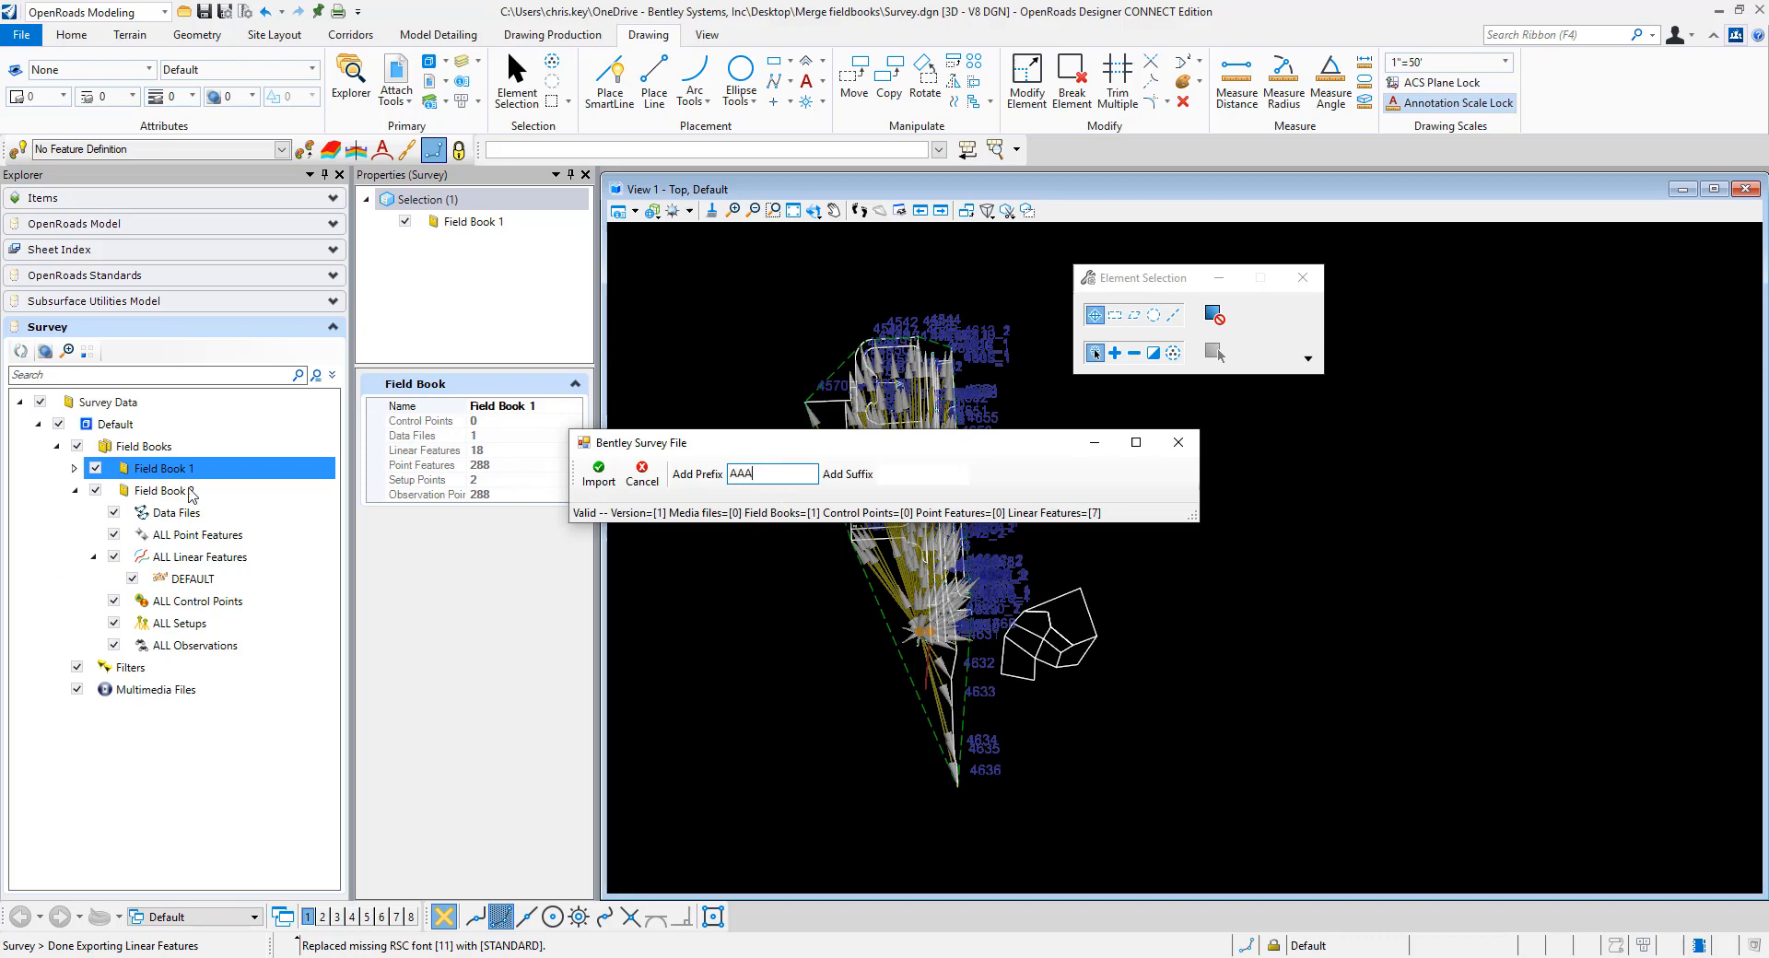
click(597, 468)
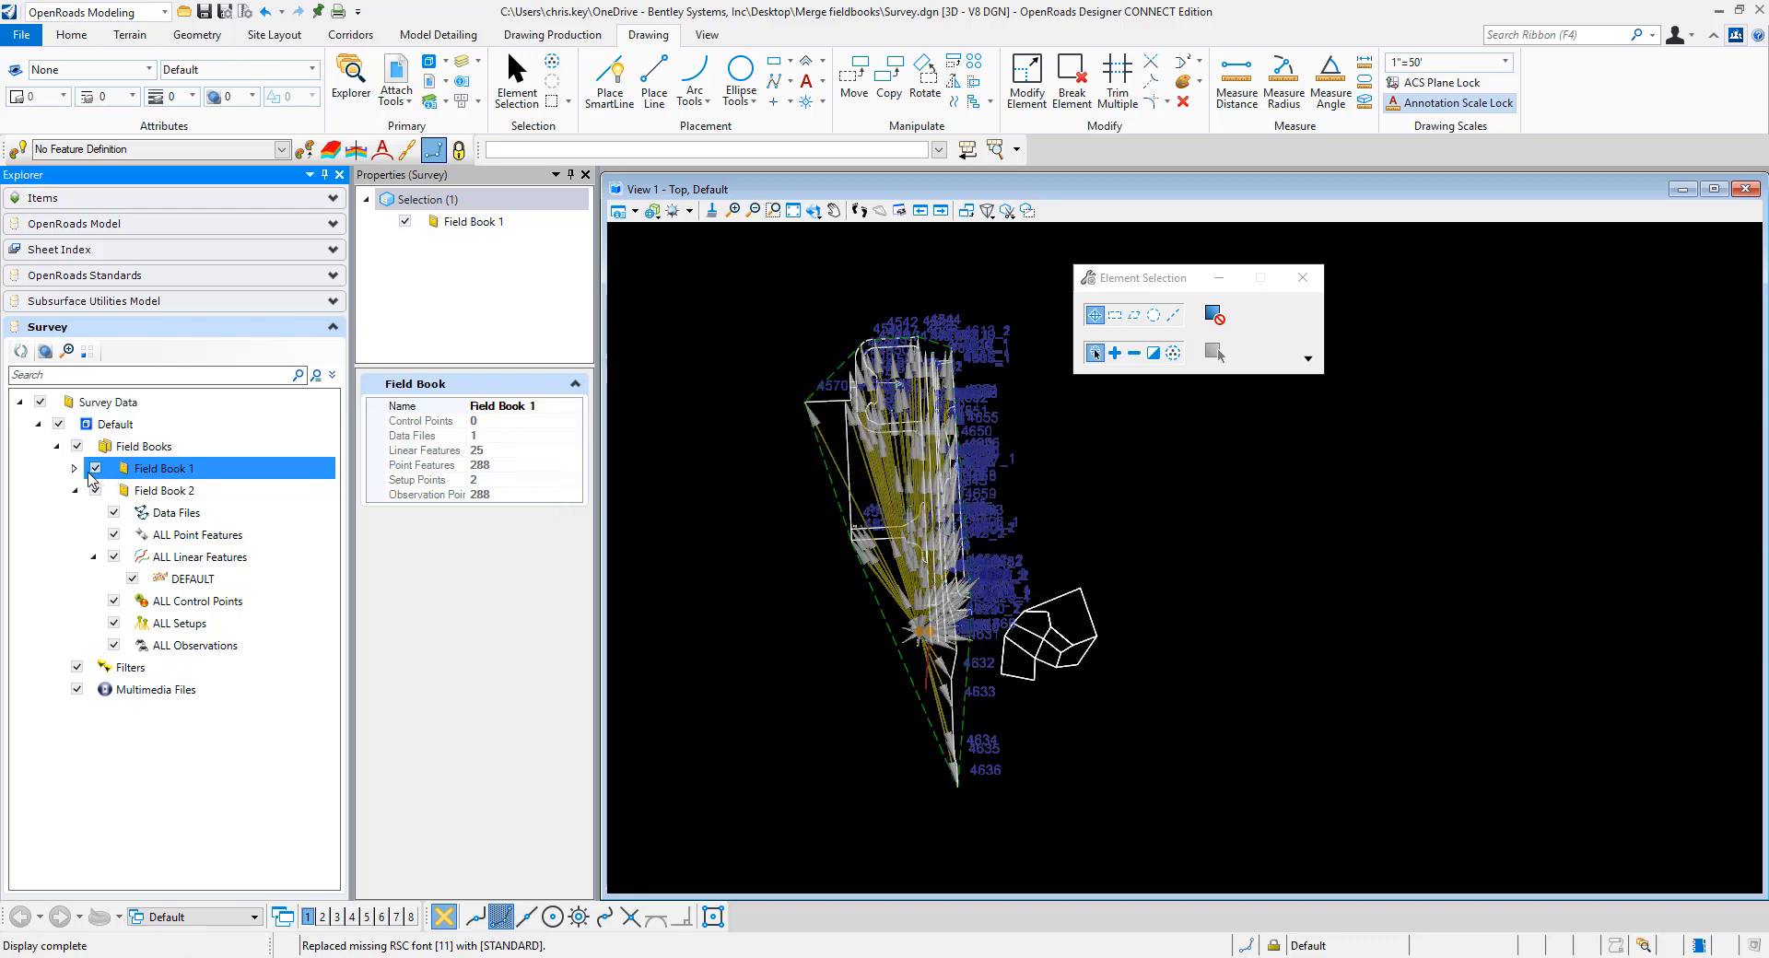
- Expand Field Book 1's linear features and select the DEFAULT group showing a count of 7
click(74, 468)
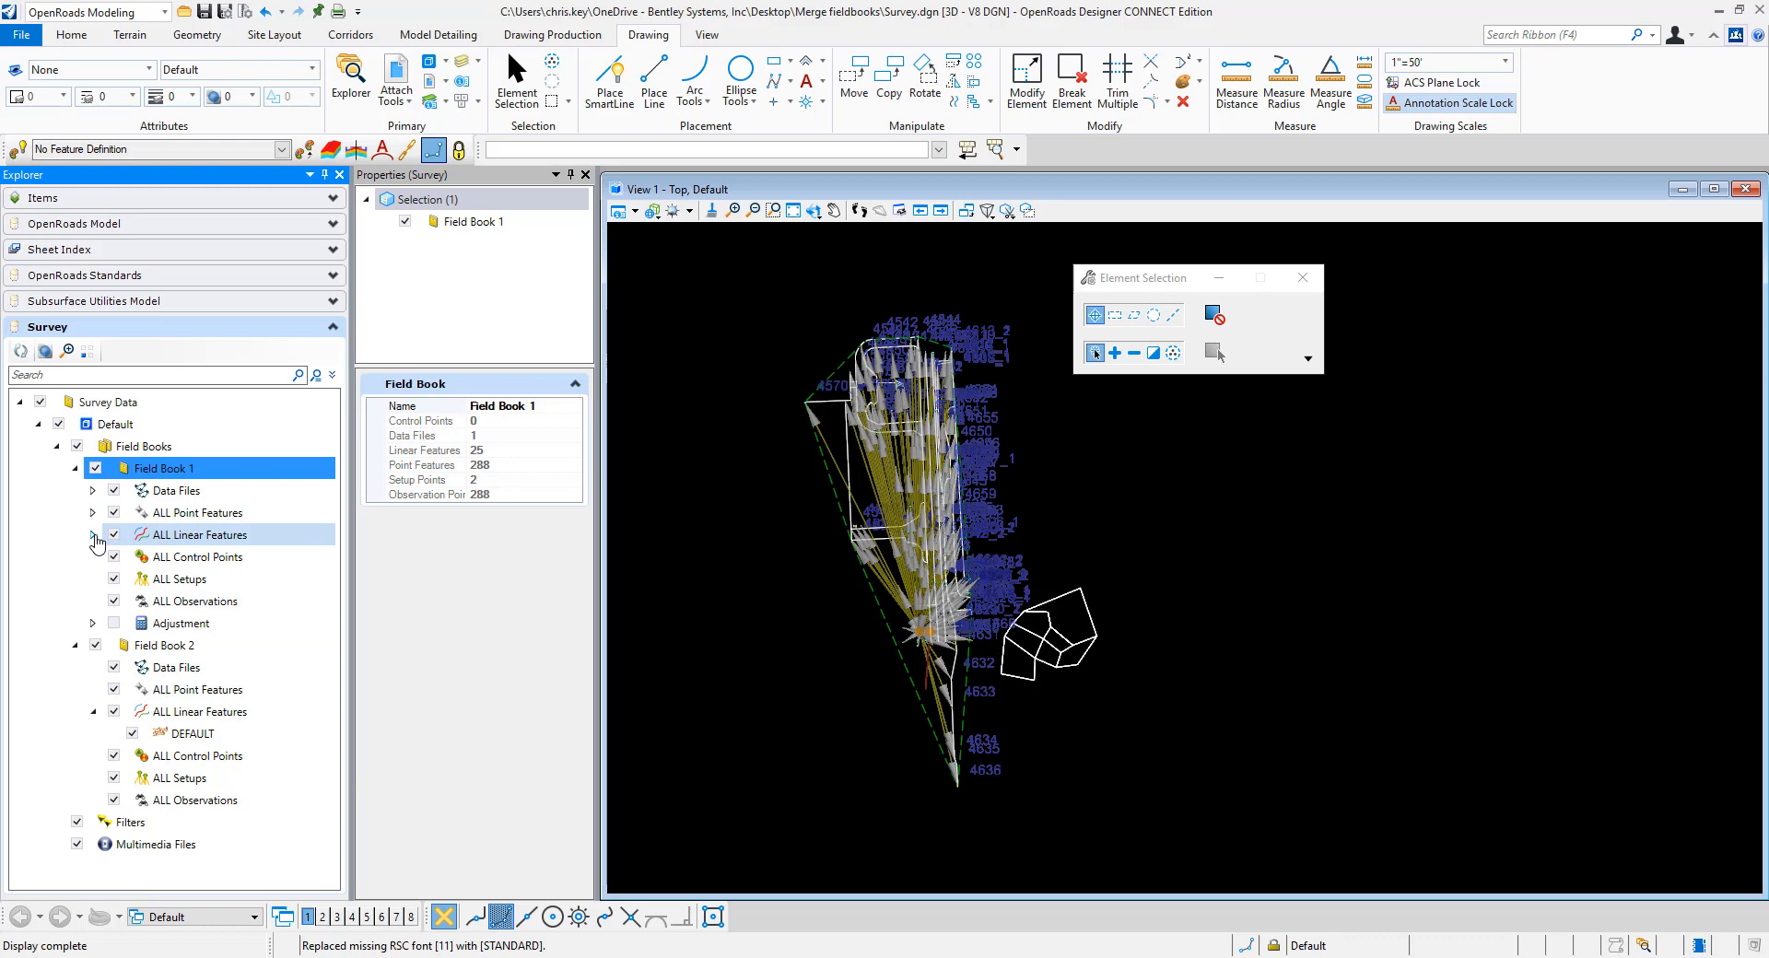
click(94, 534)
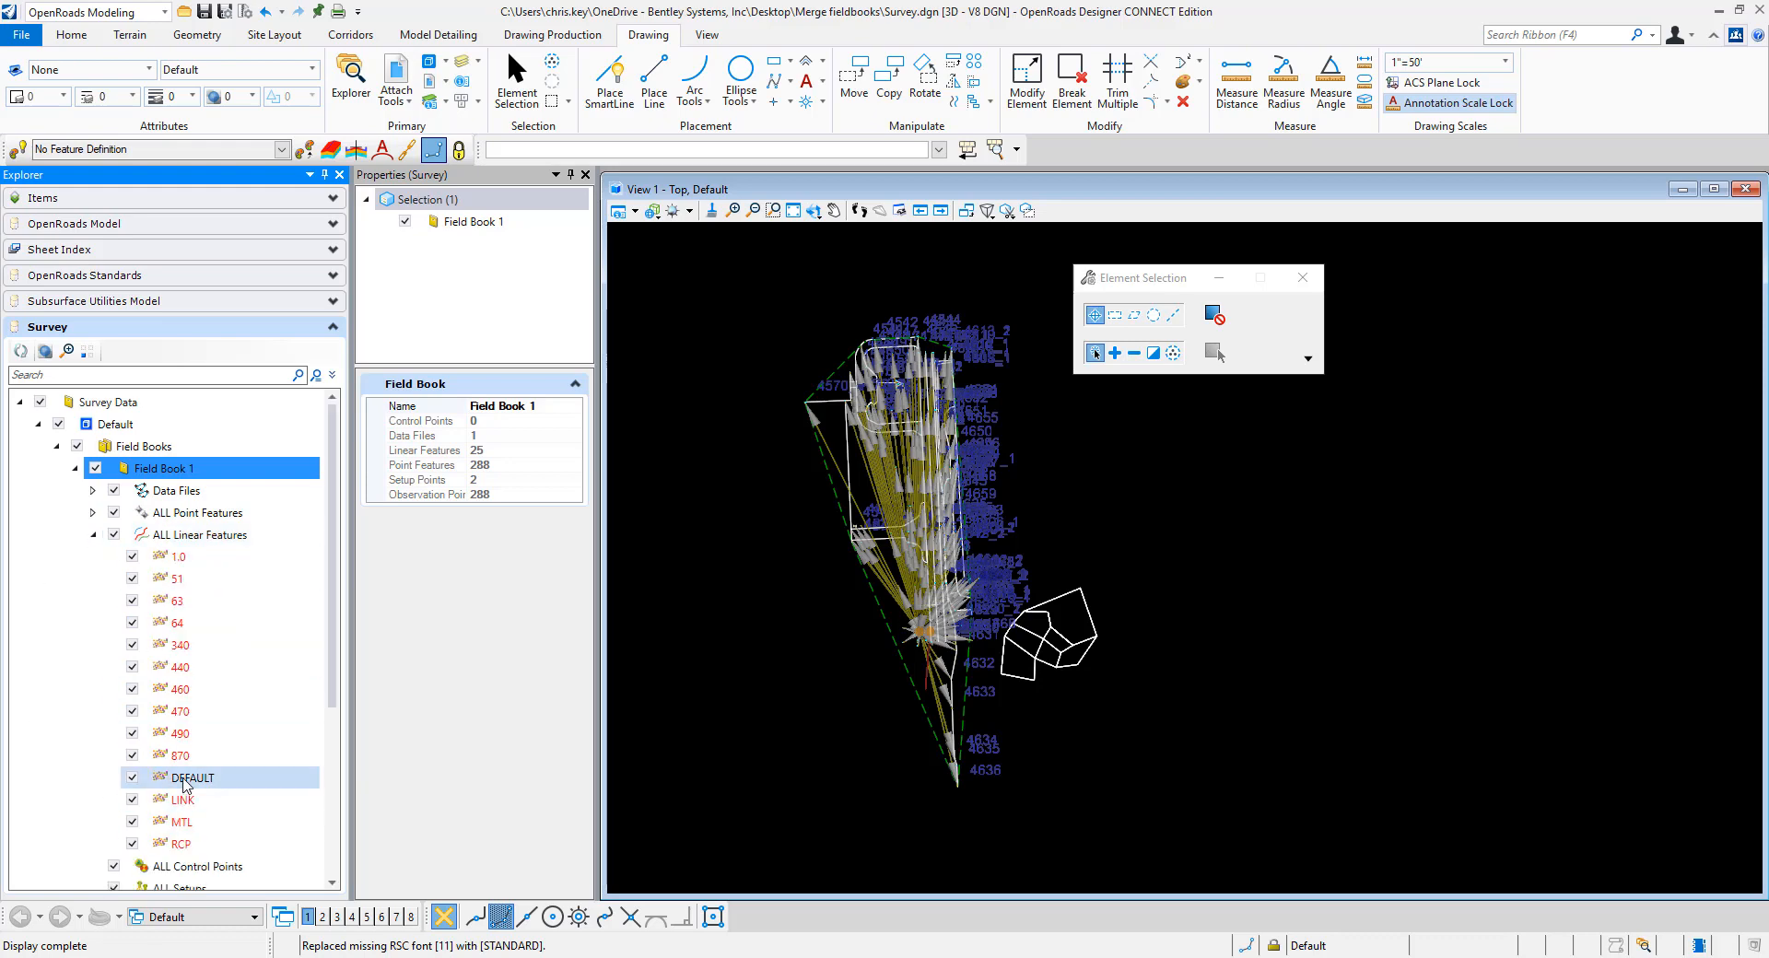
click(191, 776)
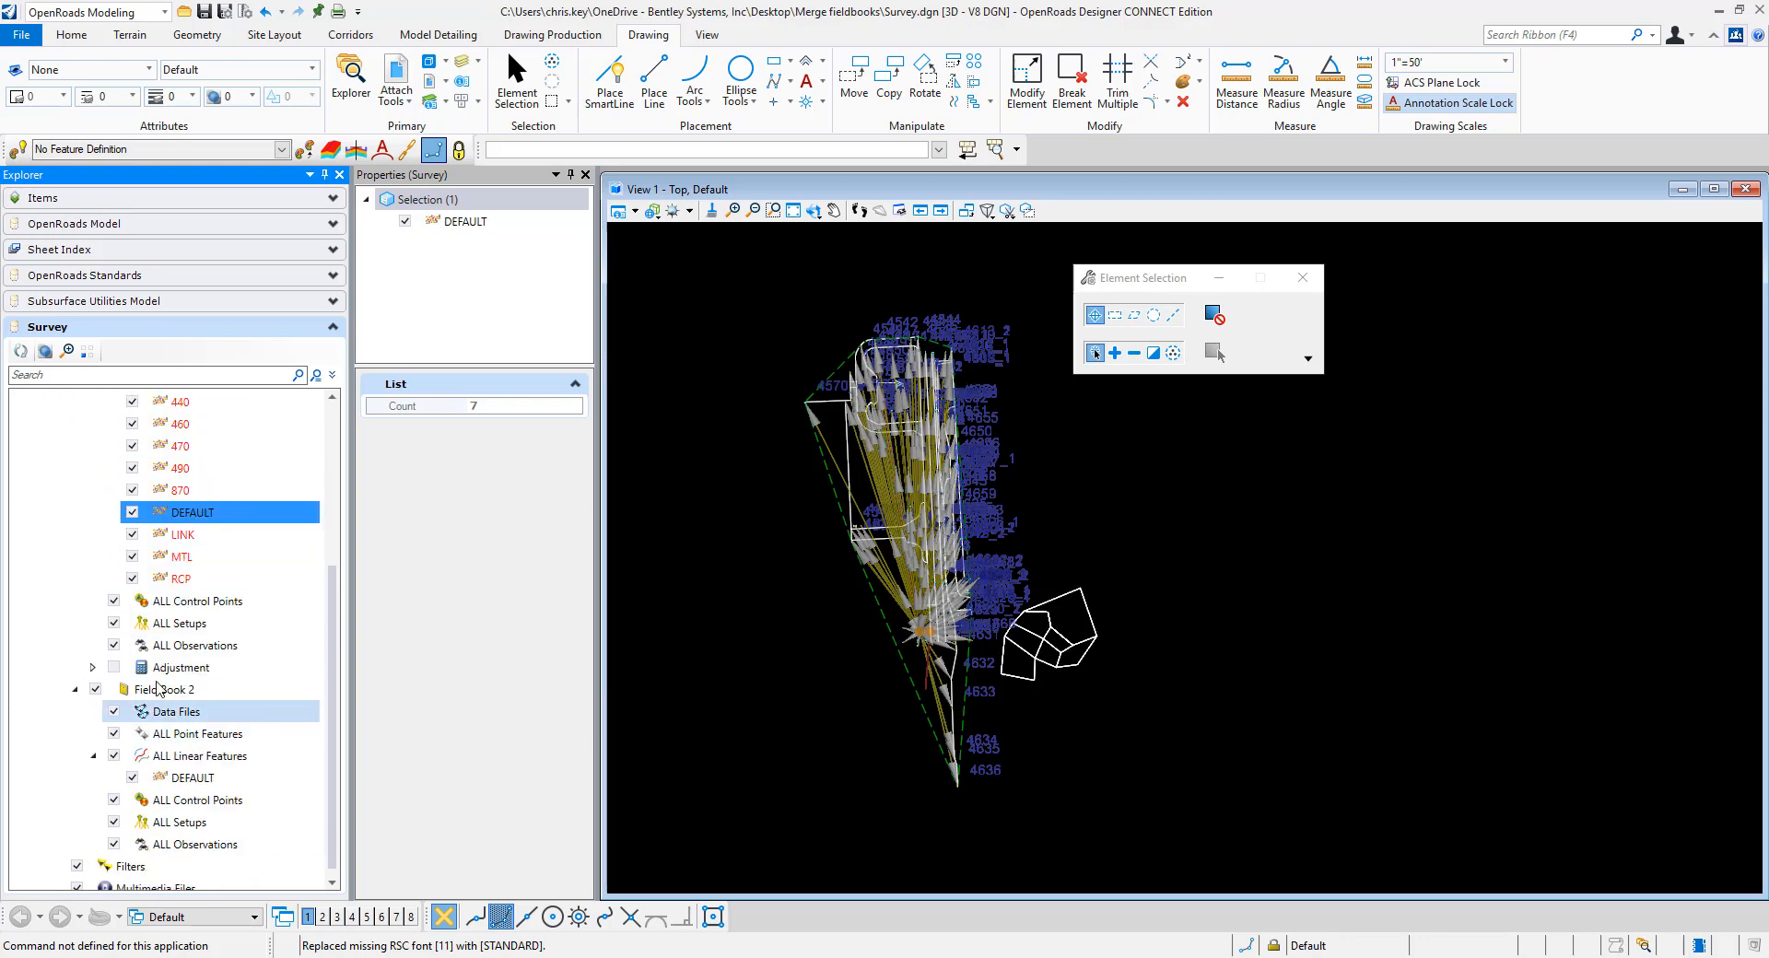
- Delete Field Book 2 and confirm a drawn feature now reports AAADEFAULT from Field Book 1
right_click(162, 689)
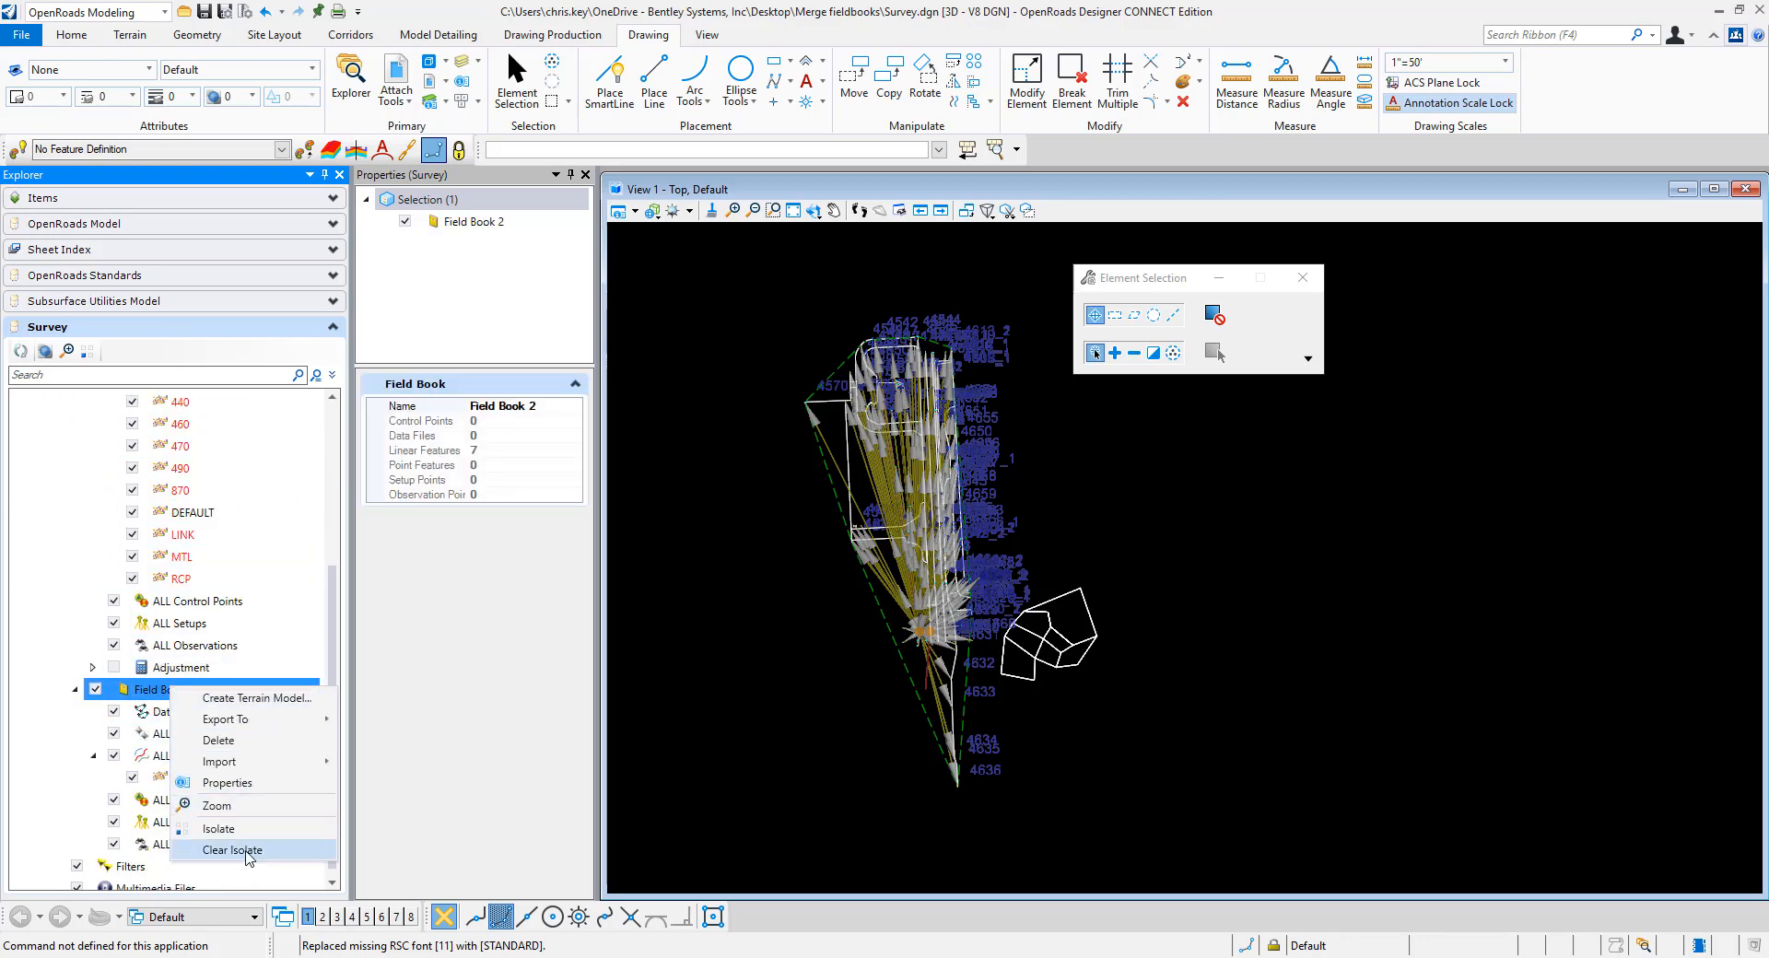
click(232, 849)
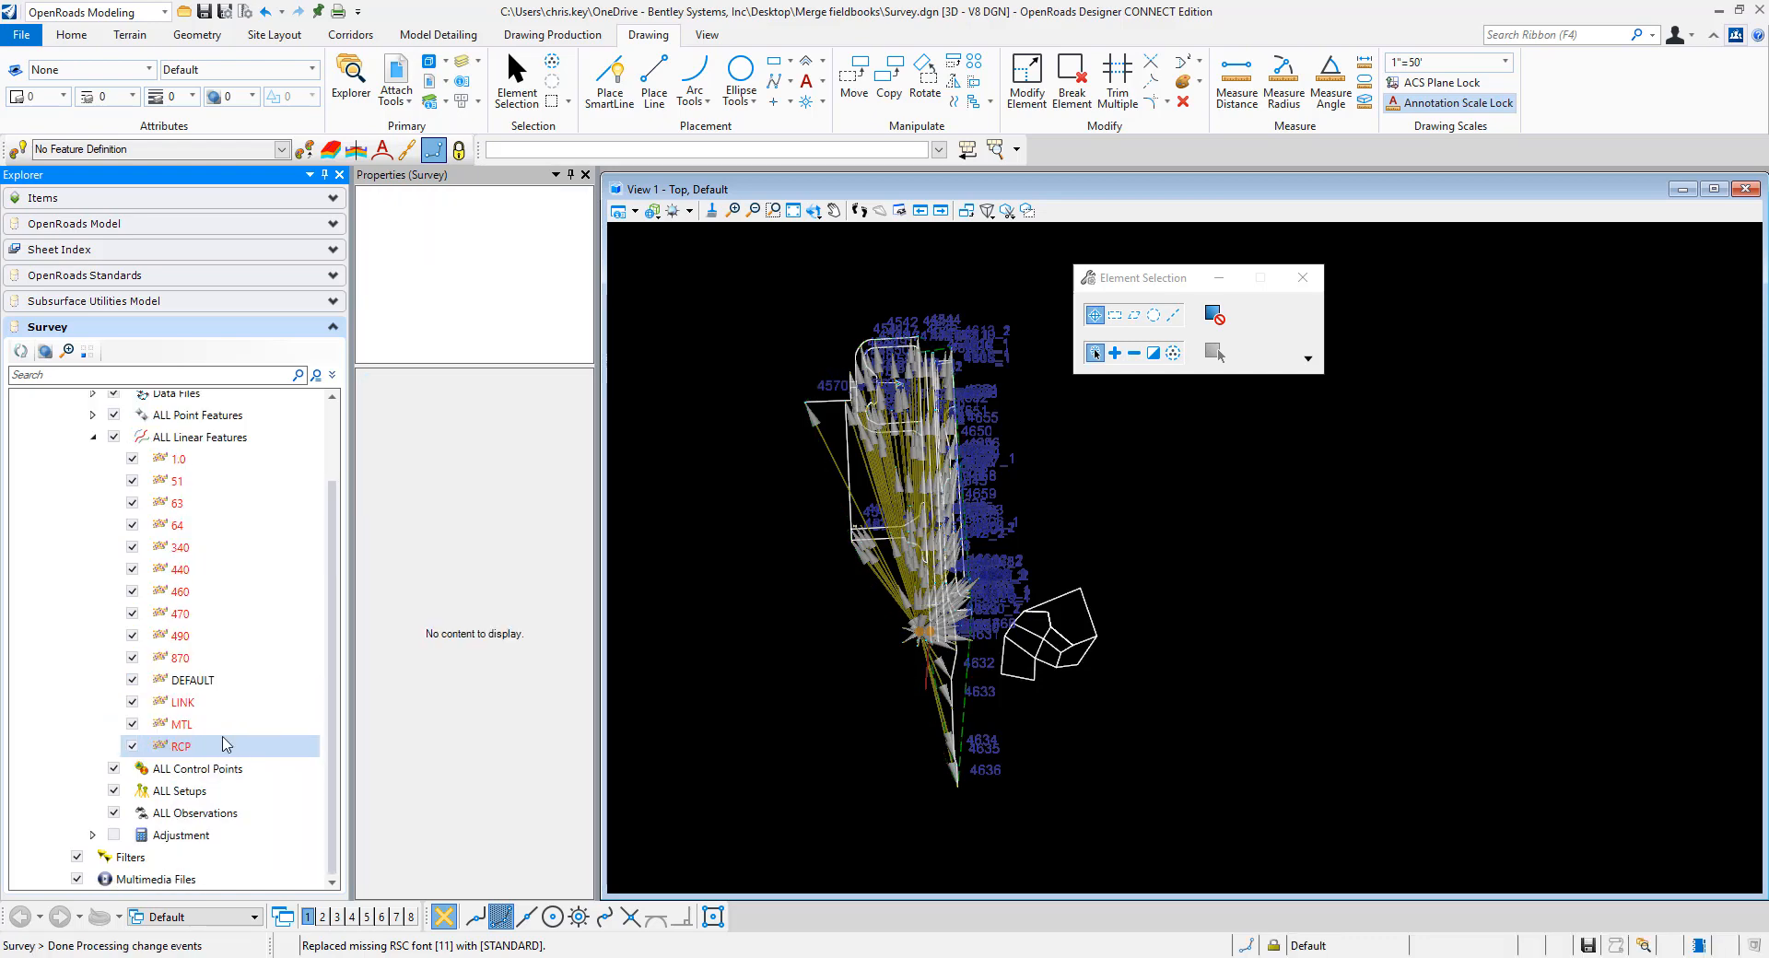
click(973, 631)
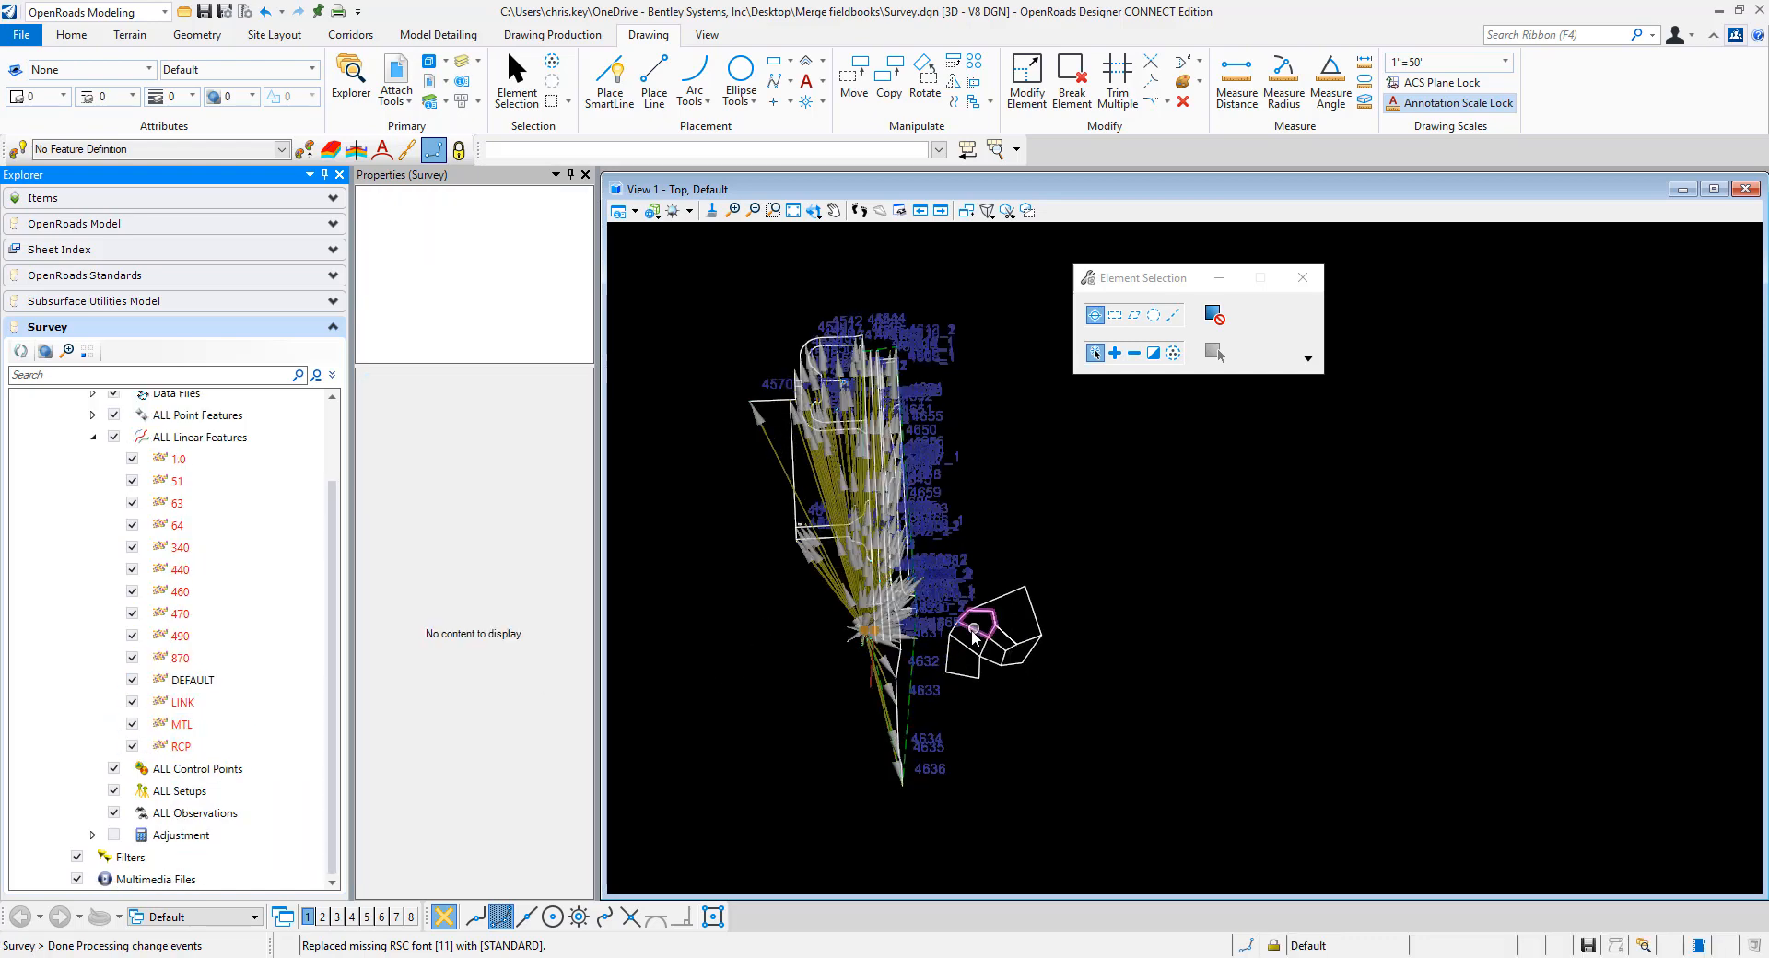
mouse_move(973, 634)
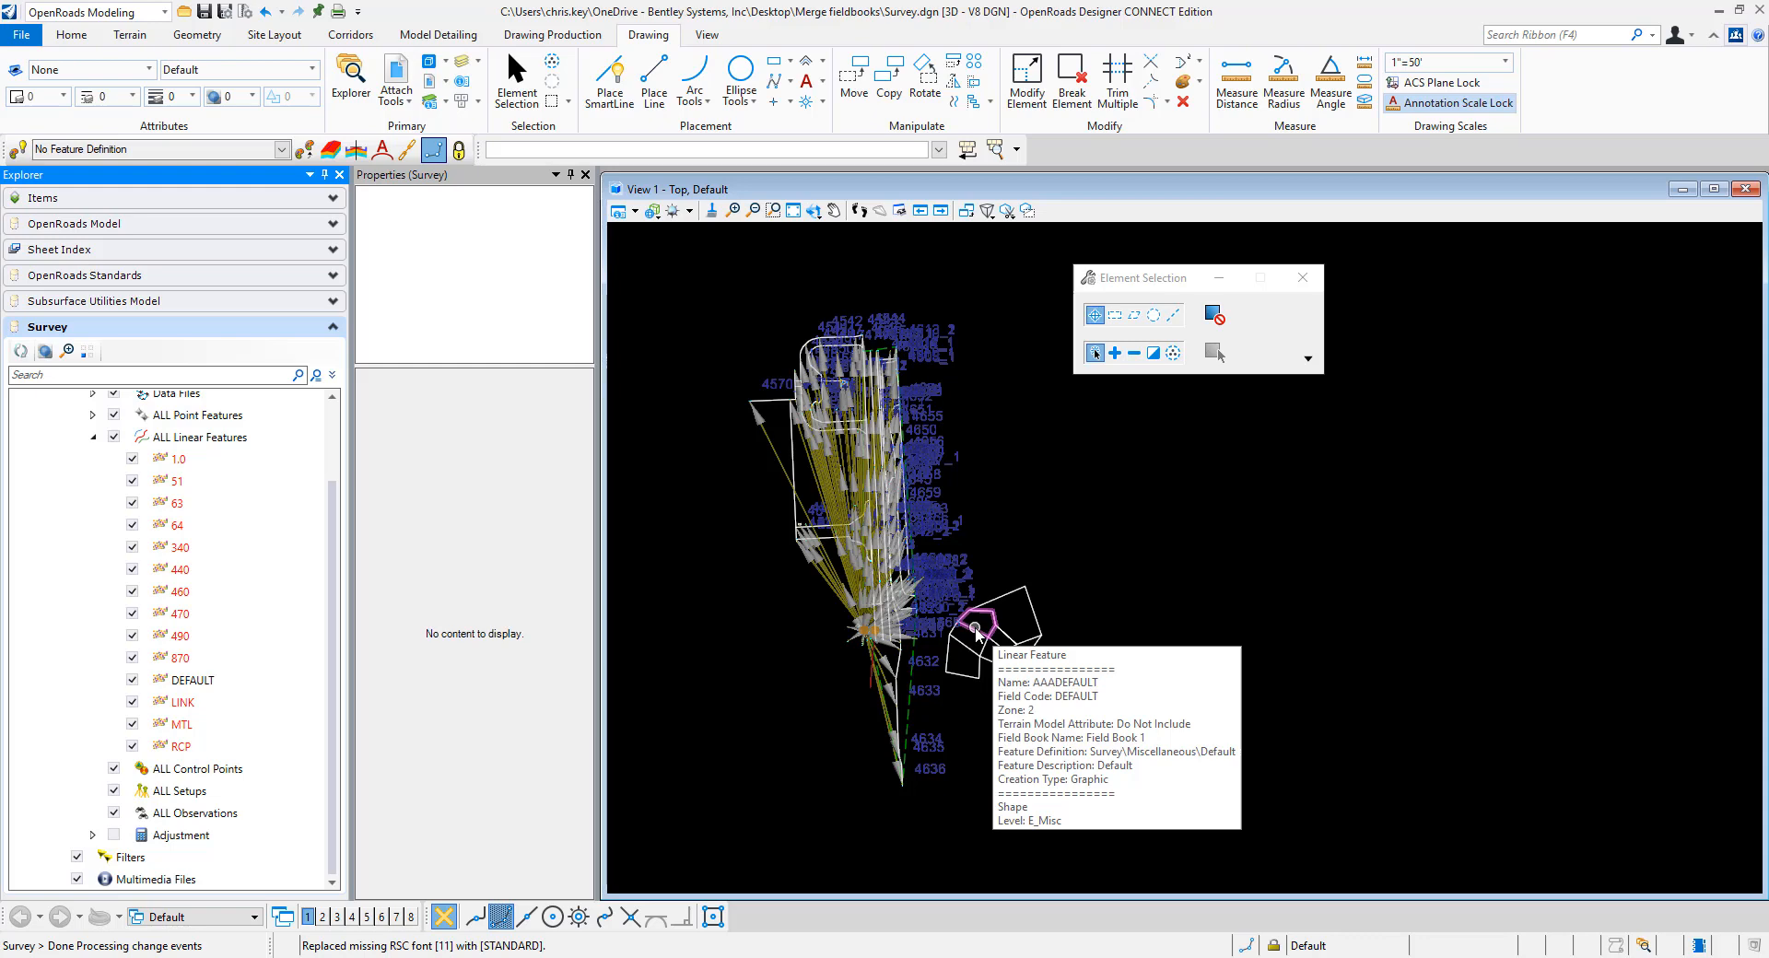
mouse_move(953, 595)
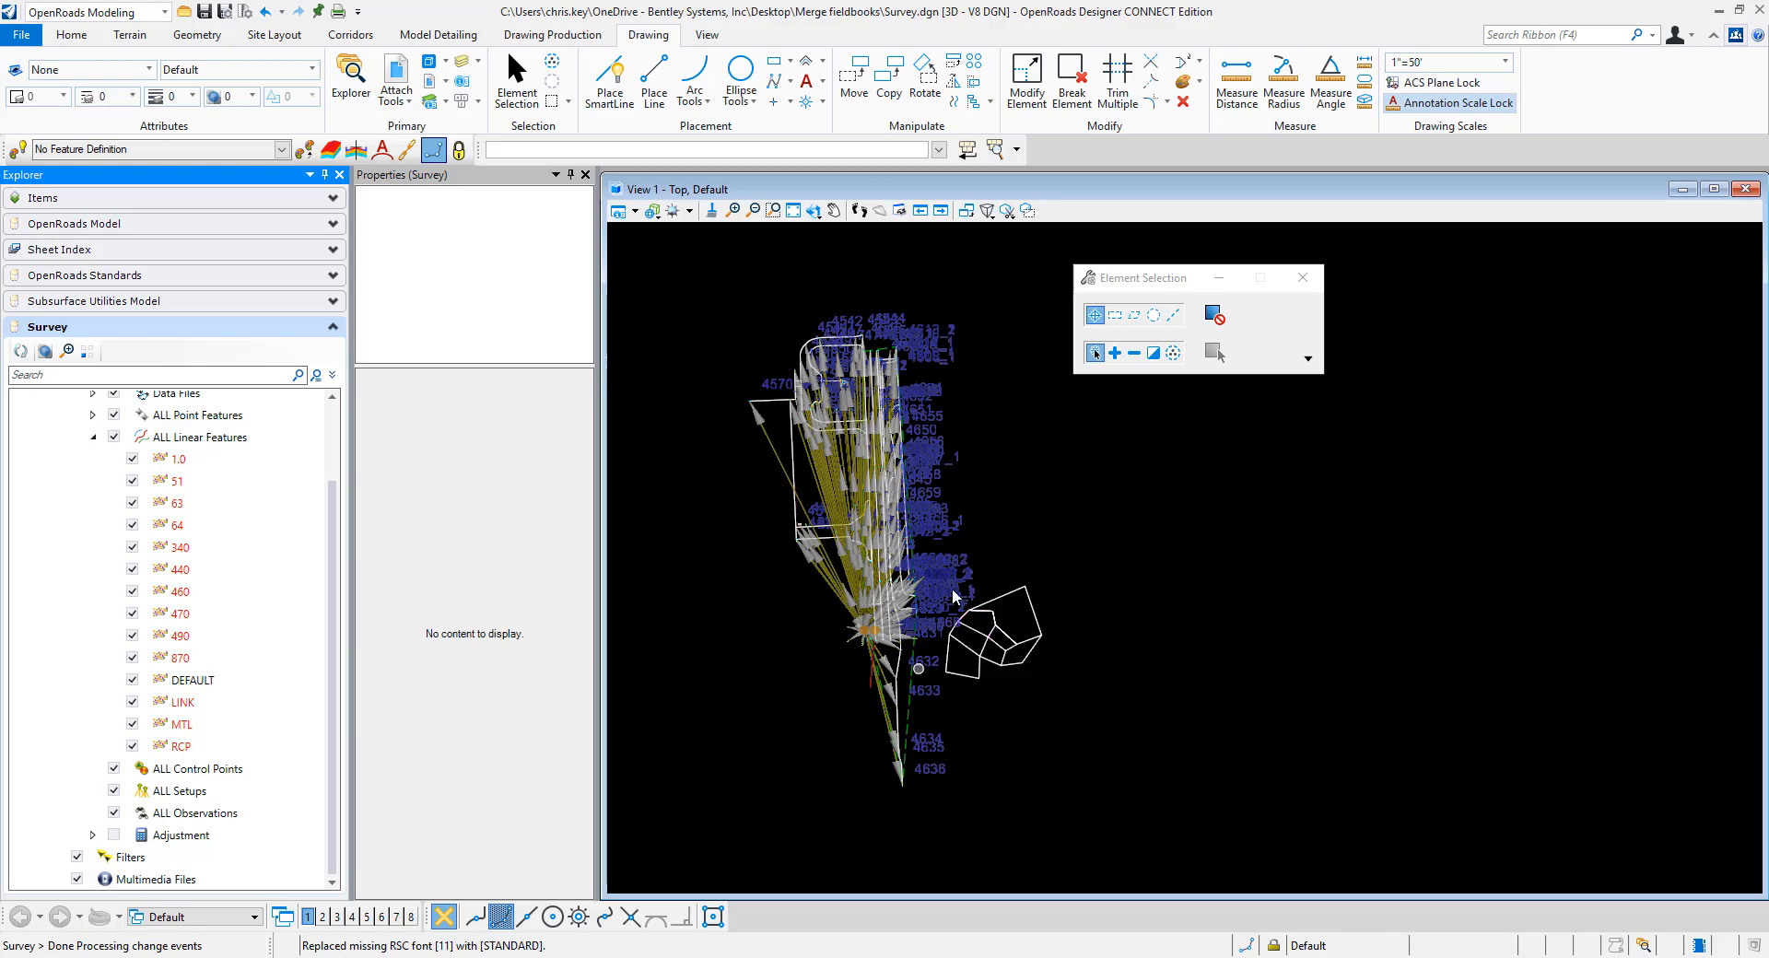
mouse_move(1124, 555)
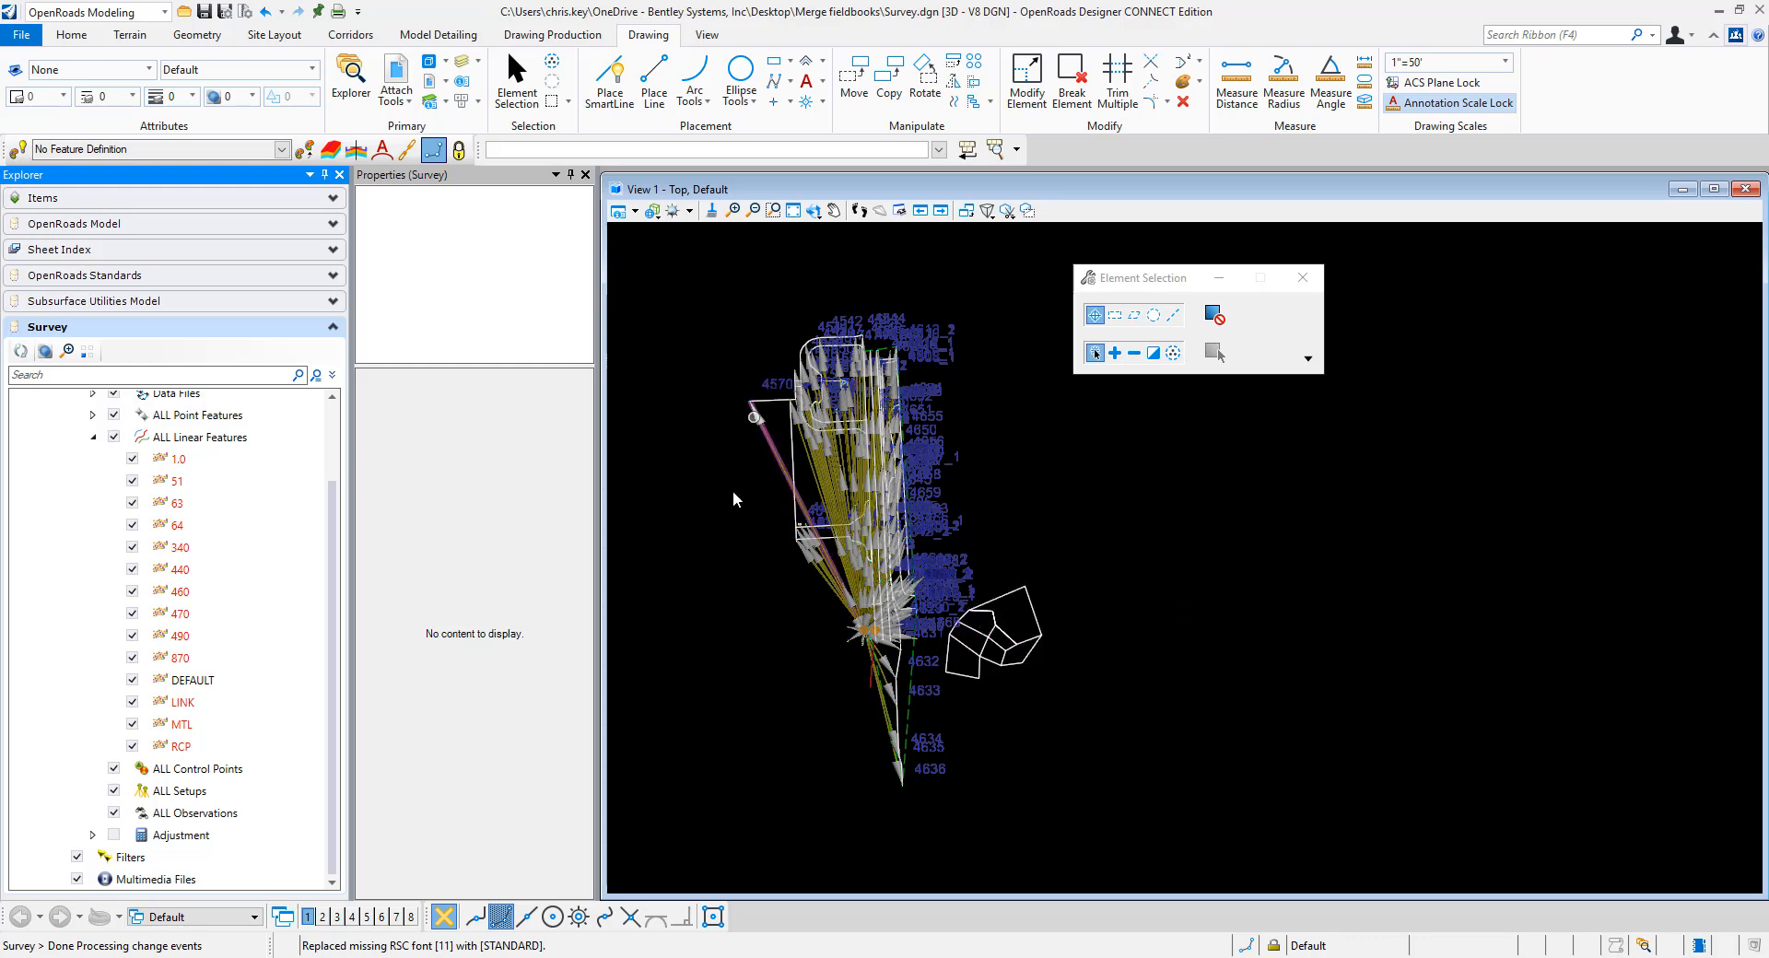
click(203, 436)
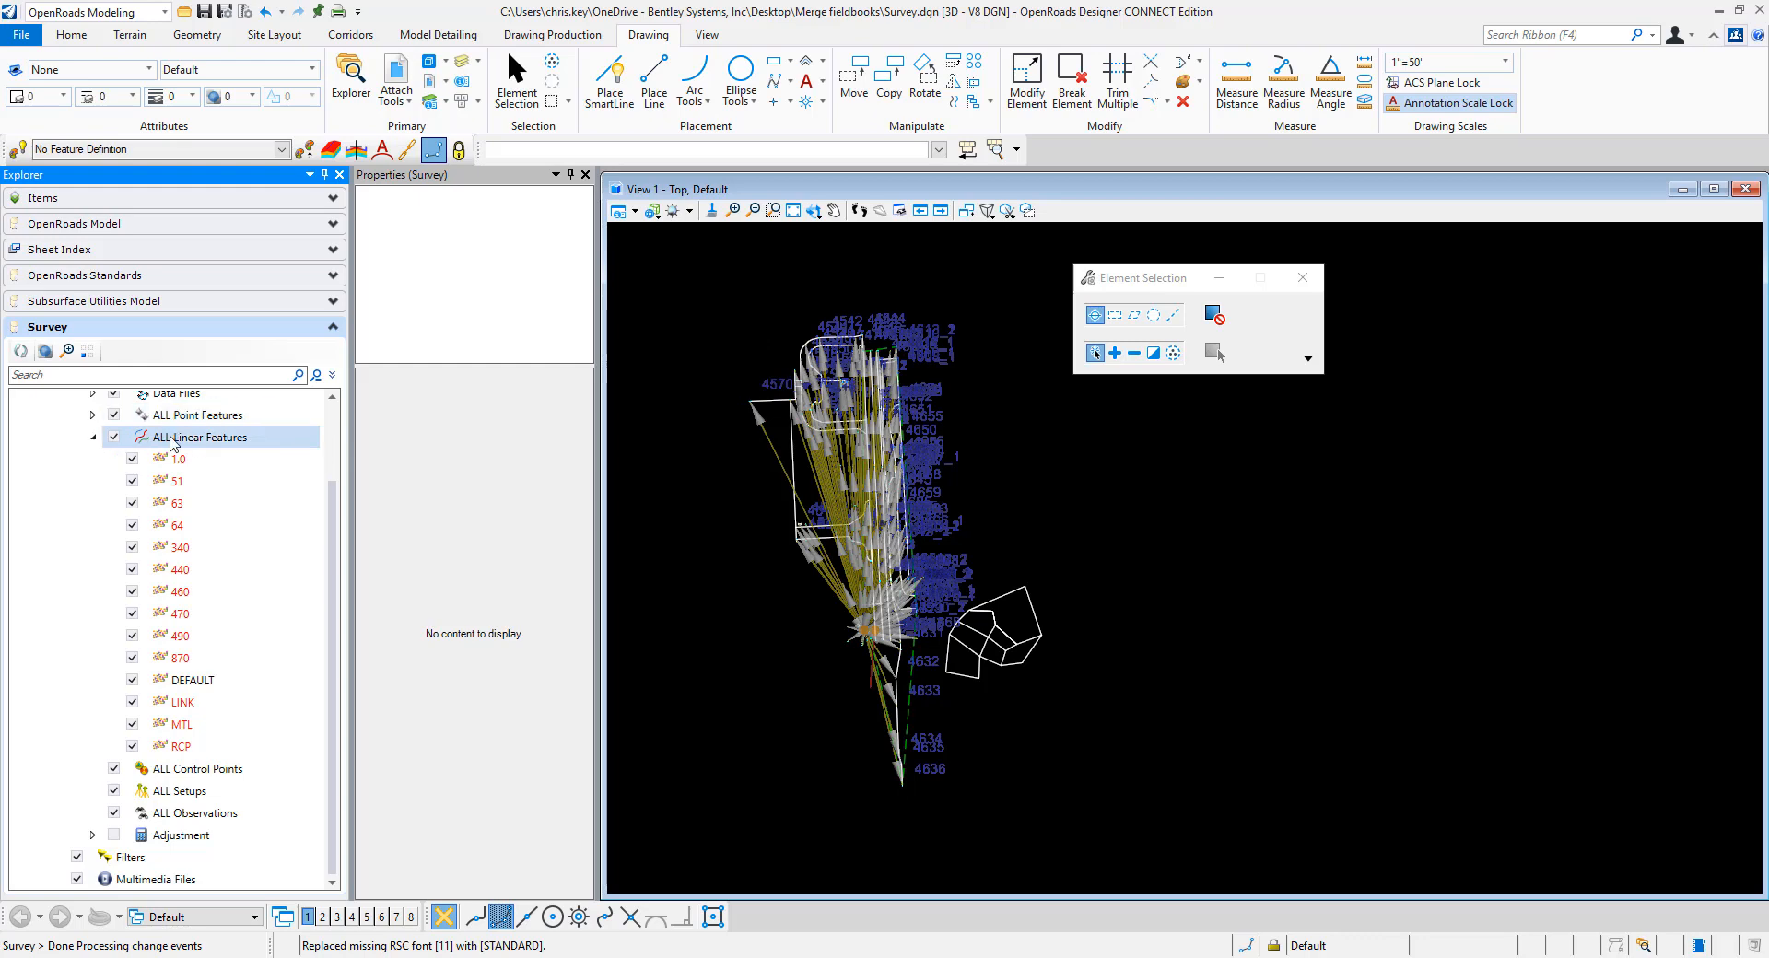